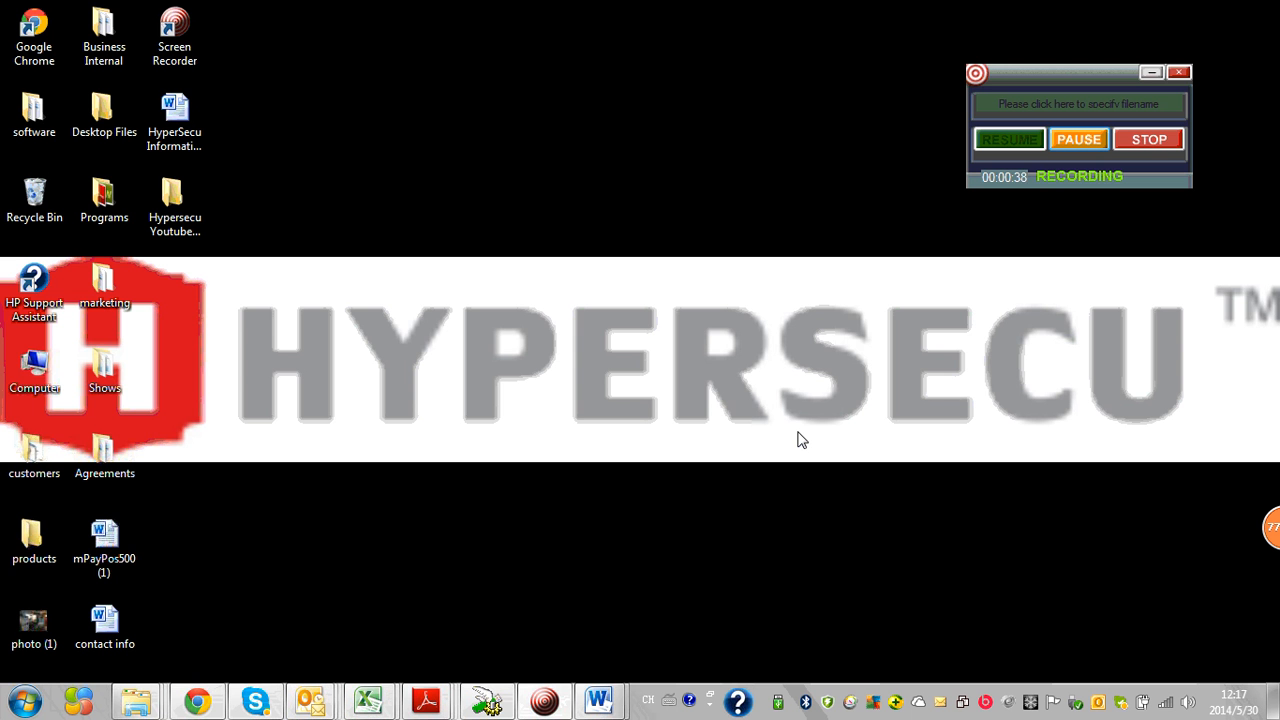
pyautogui.moveTo(308, 546)
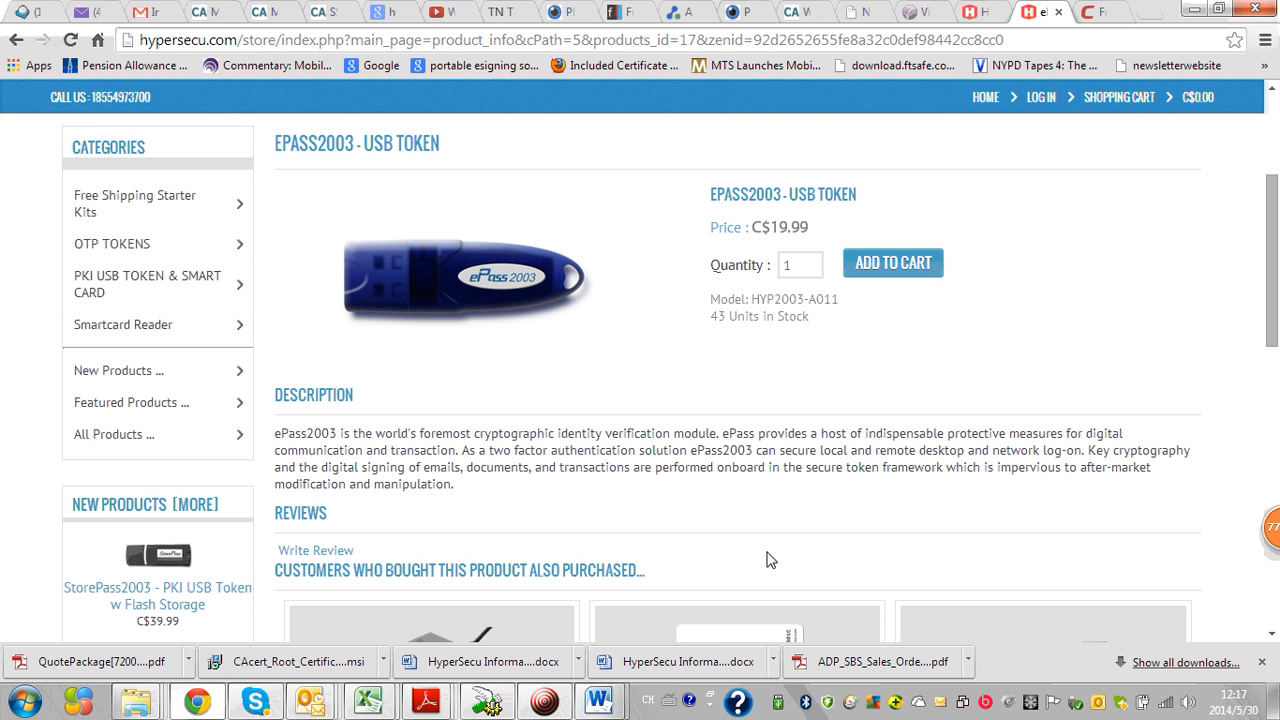
pyautogui.moveTo(930, 516)
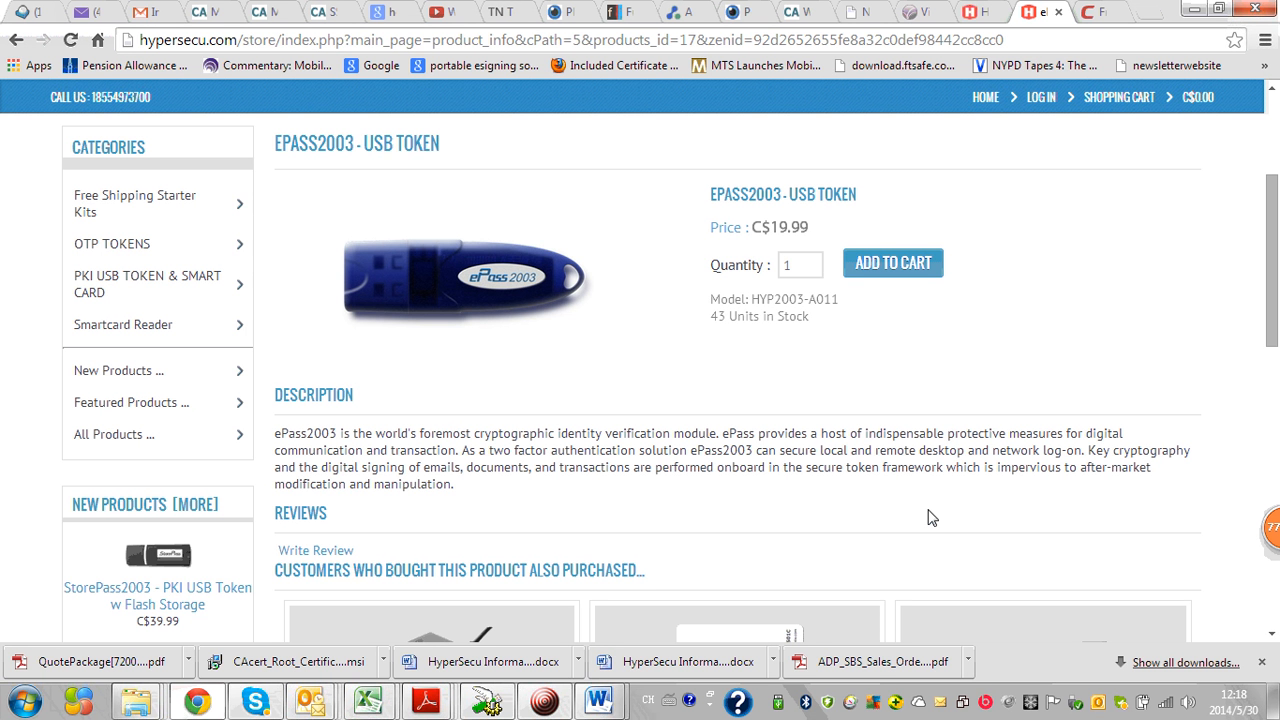
pyautogui.moveTo(490, 48)
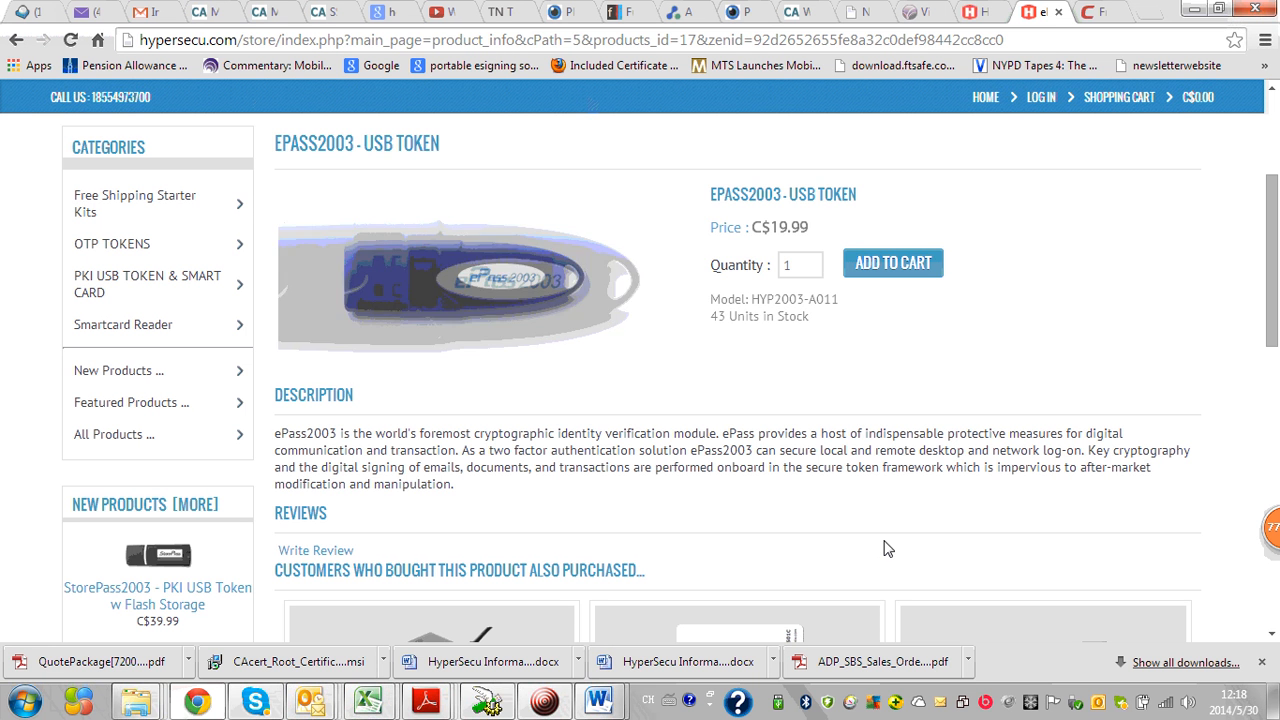
# Bring up EnterSafe PKI Manager showing the ePass2003 token's stored certificate
pyautogui.click(488, 700)
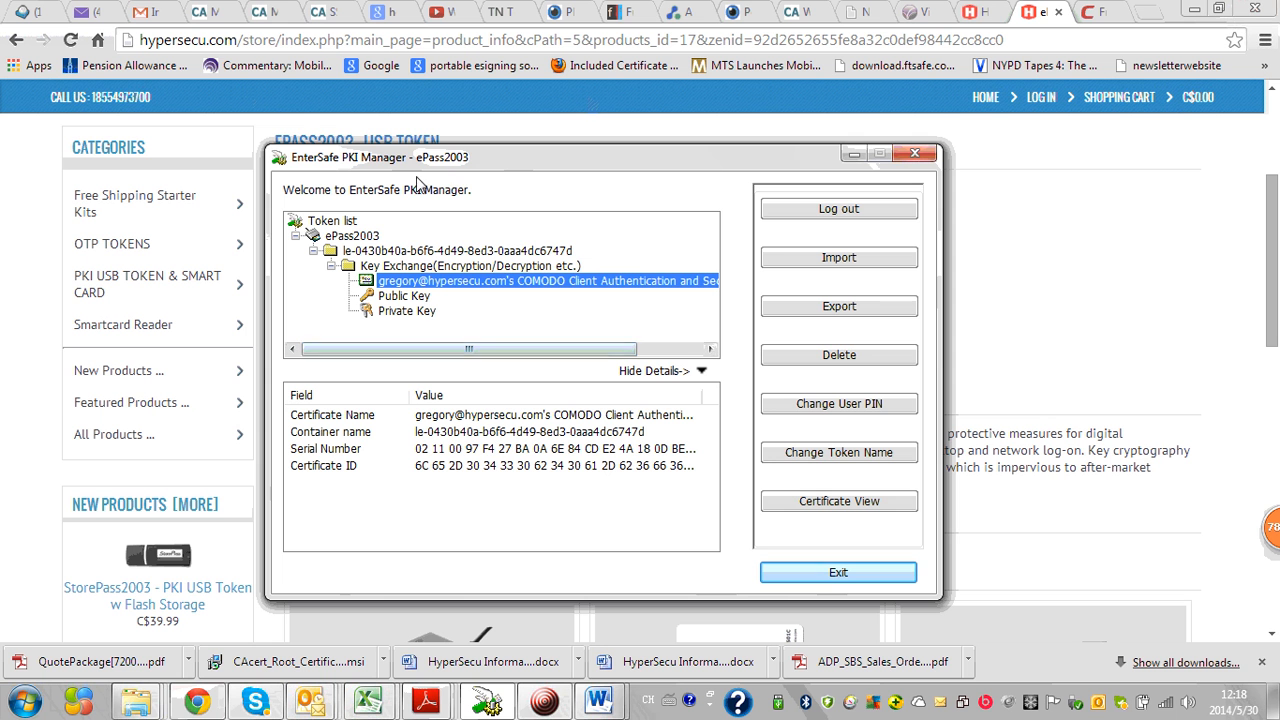
pyautogui.moveTo(460, 256)
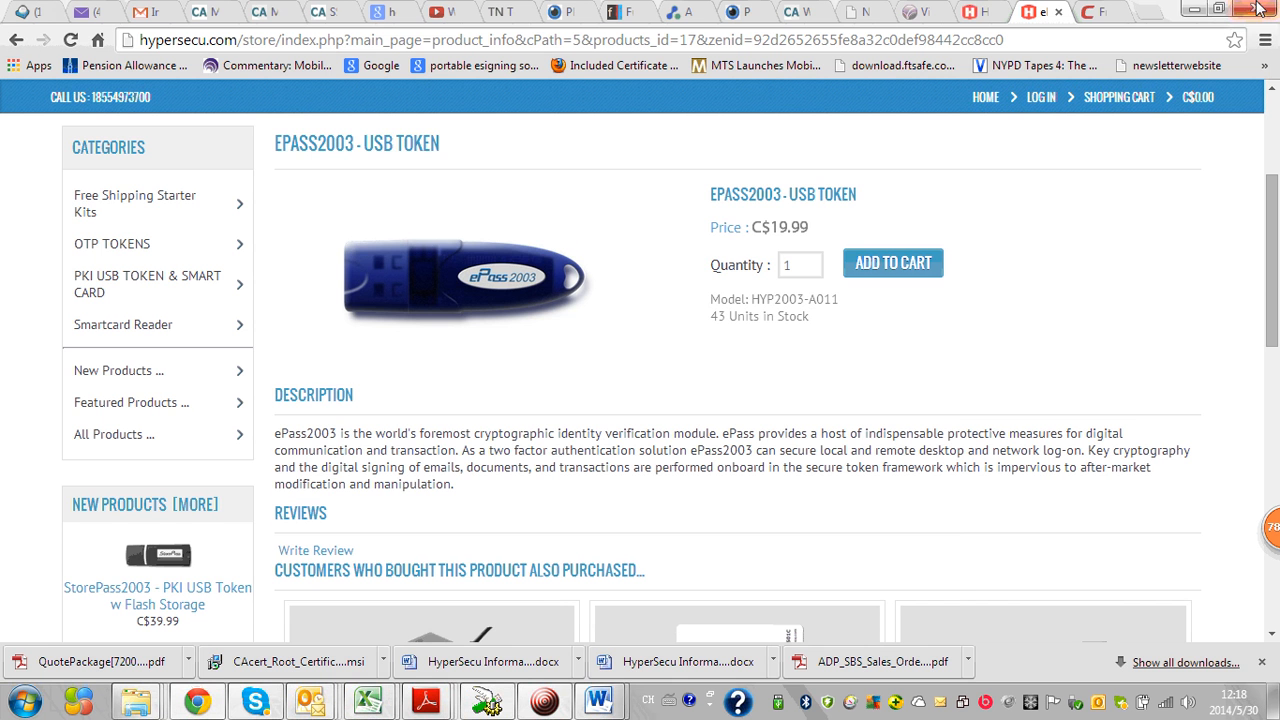
pyautogui.click(1264, 8)
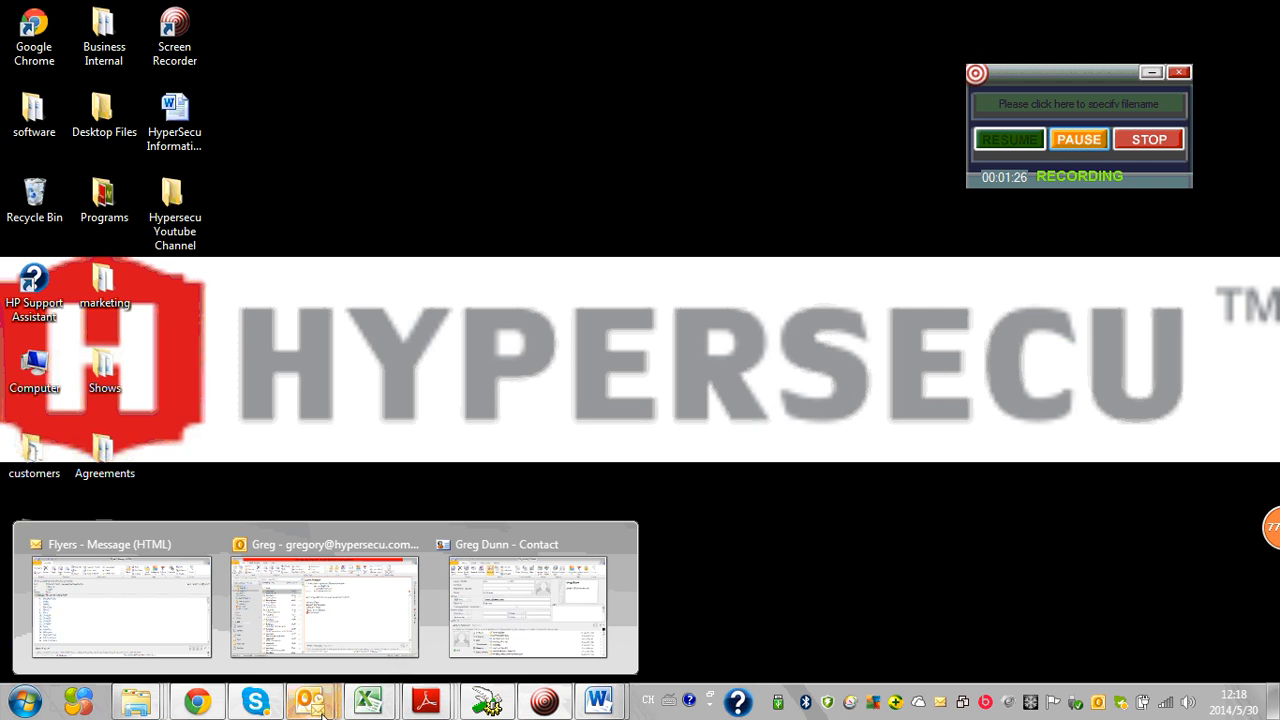
pyautogui.click(312, 700)
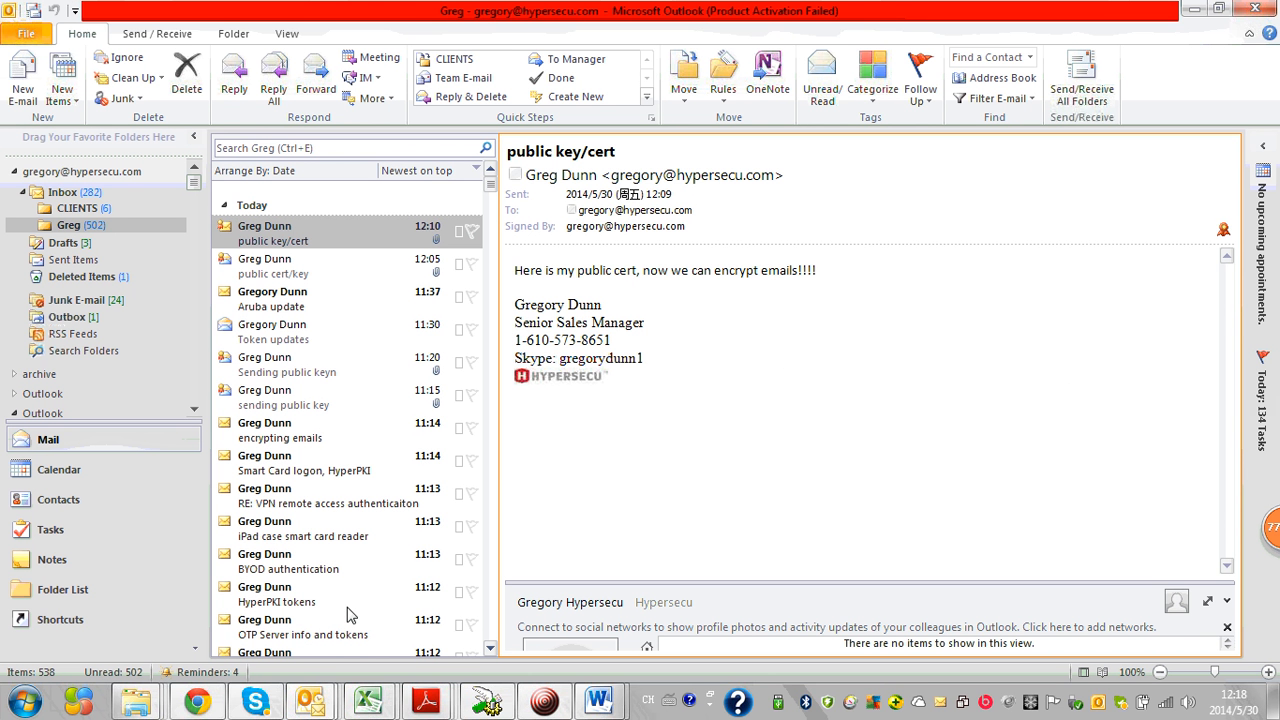
pyautogui.moveTo(688, 396)
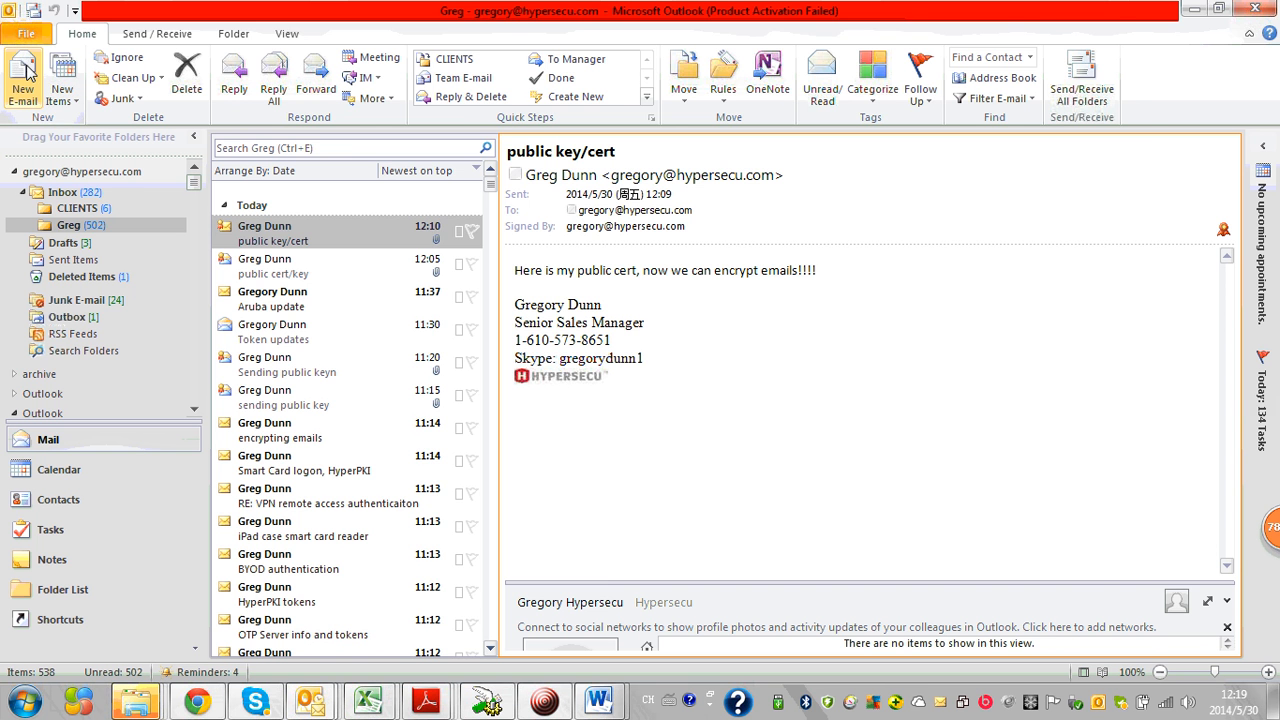
pyautogui.click(22, 76)
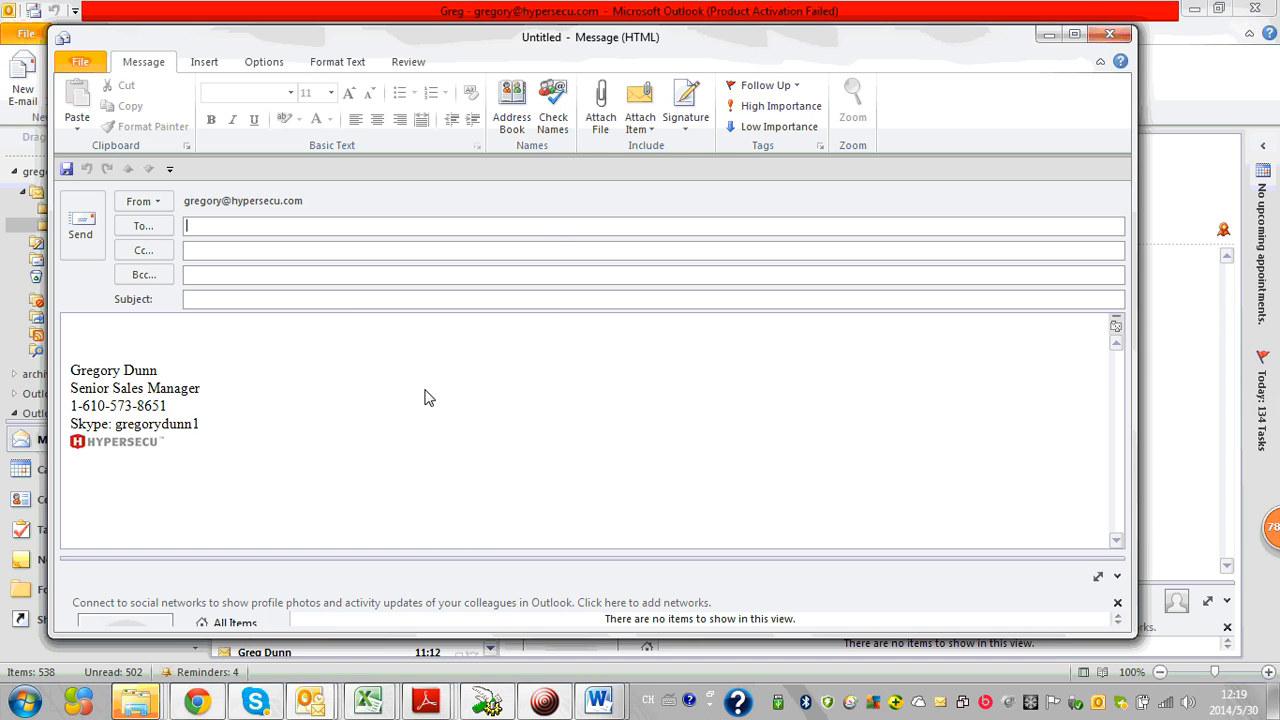
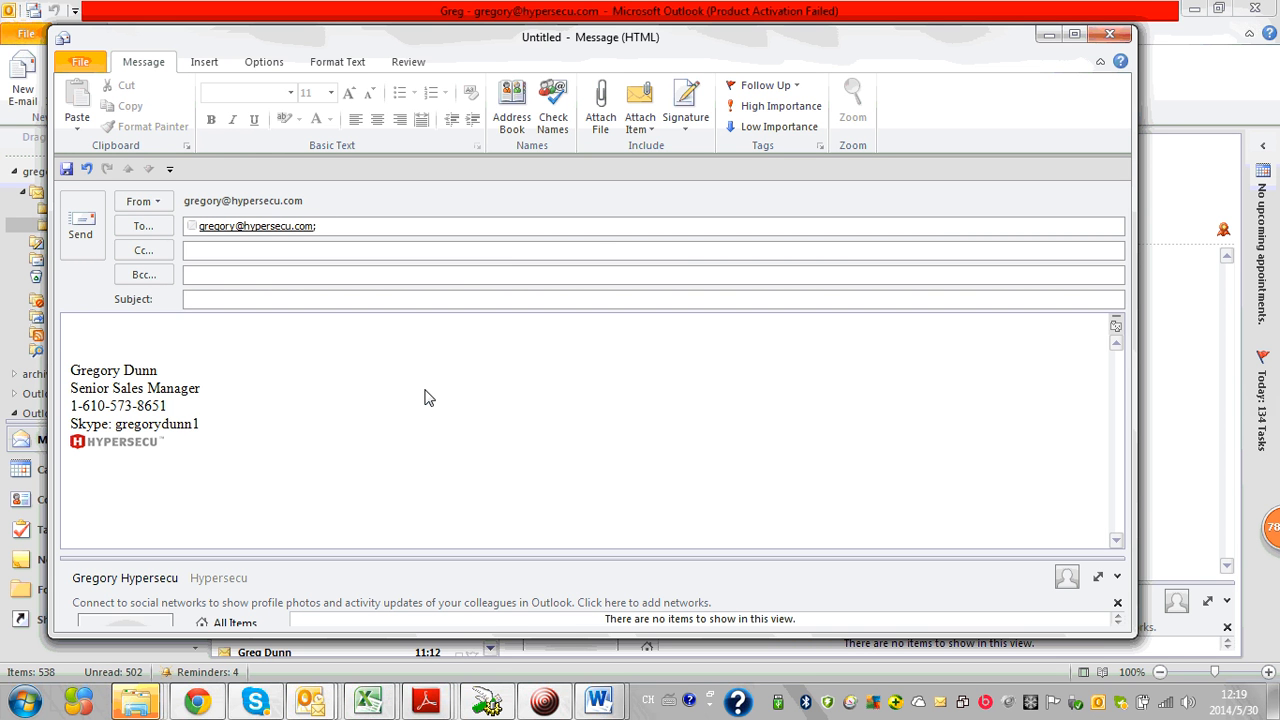
pyautogui.write('public key/cert')
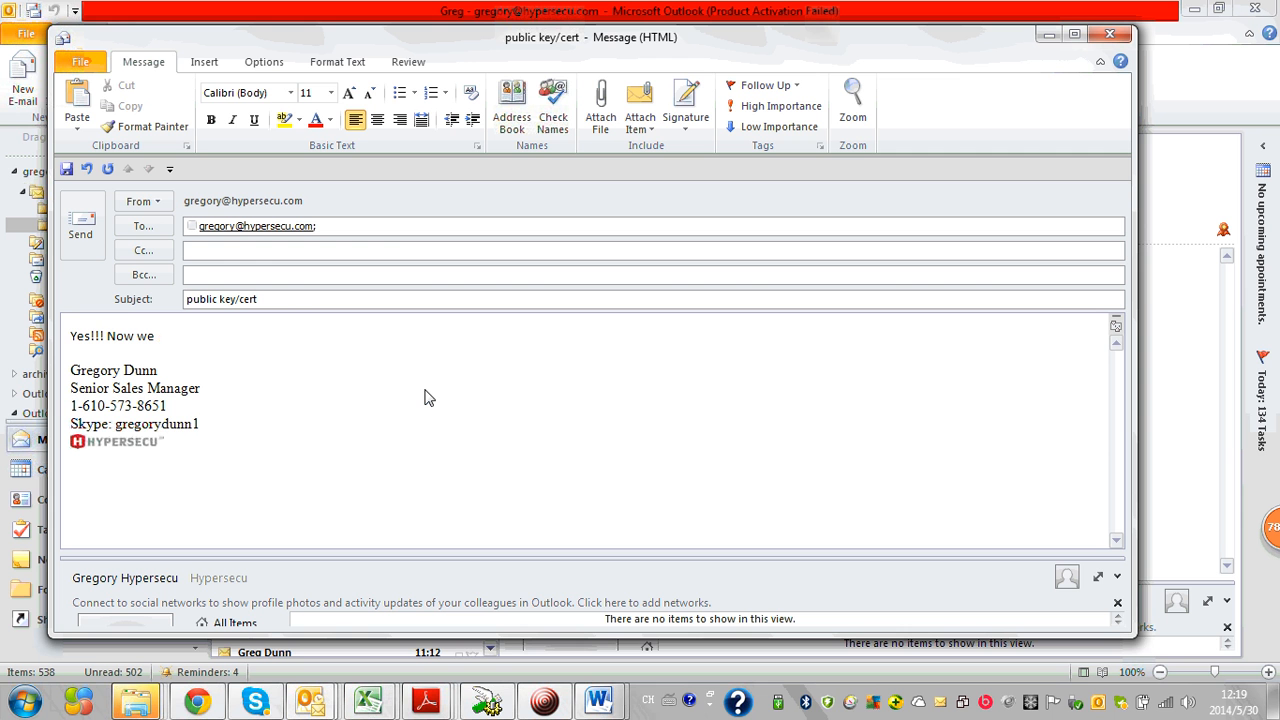
pyautogui.write('can encrypt and de')
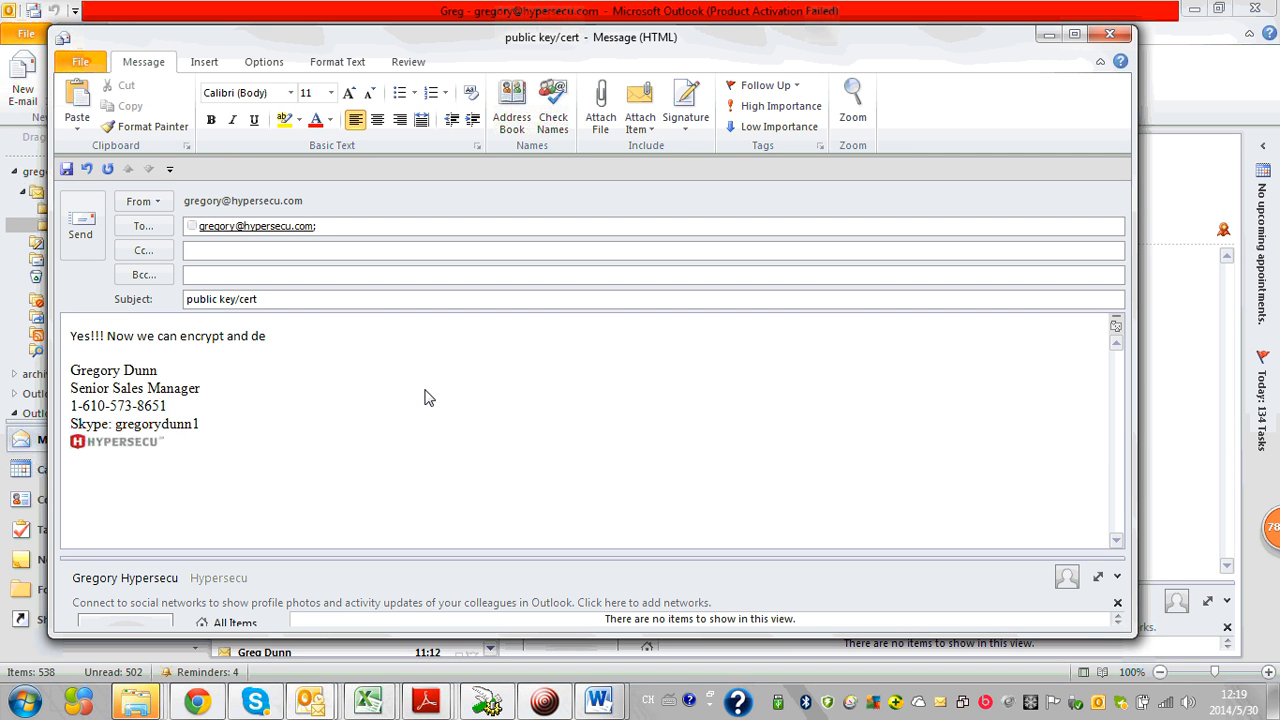
pyautogui.write('crypt')
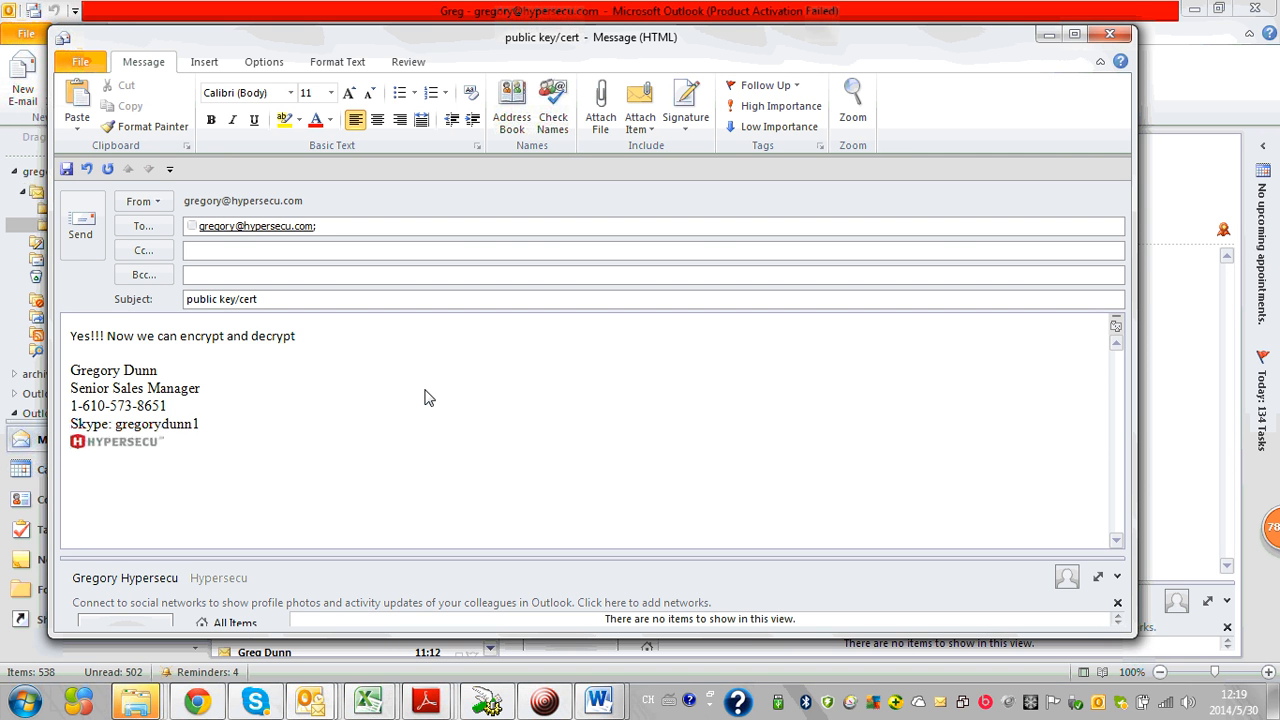
pyautogui.write('our emails!!!!')
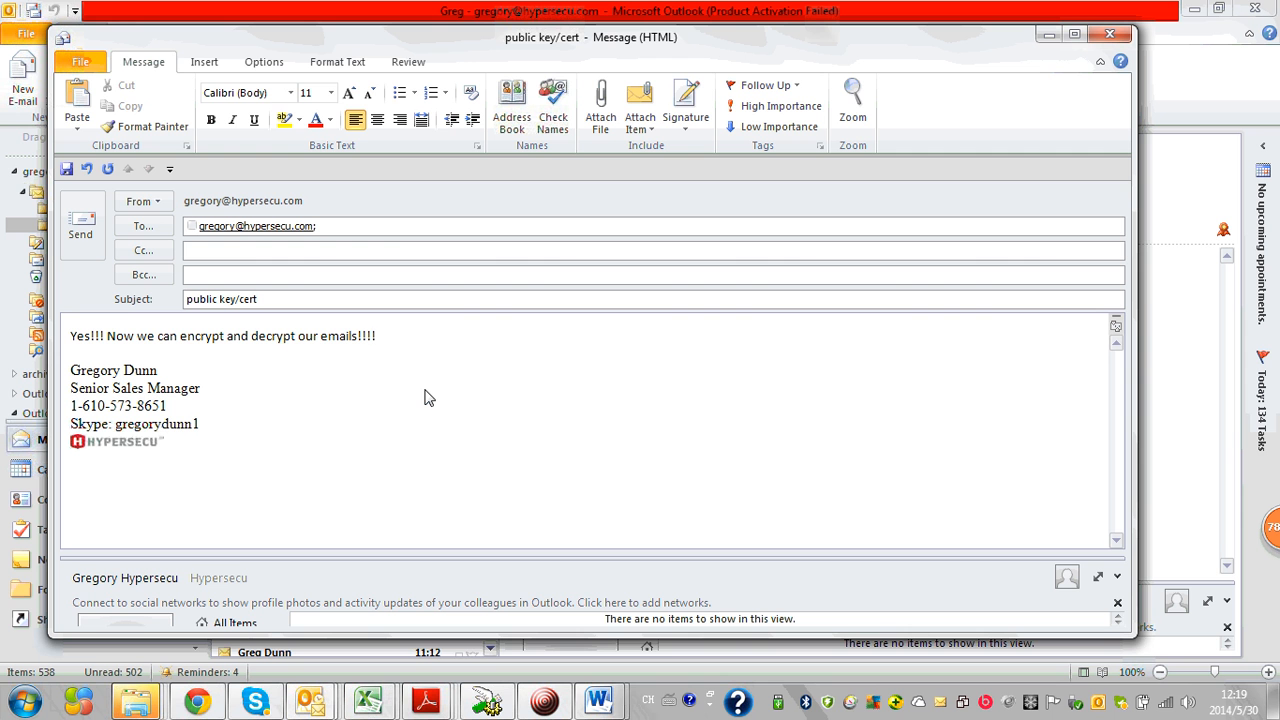
pyautogui.write('So secur')
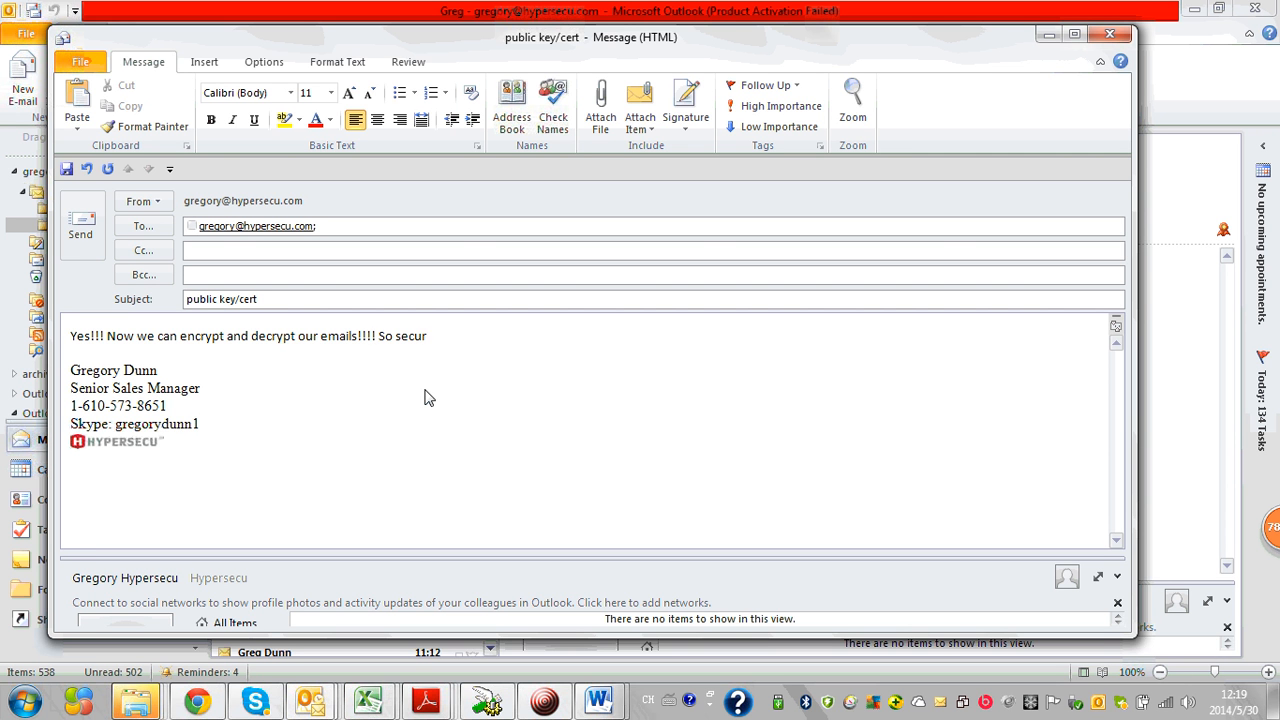
pyautogui.write('e!!!')
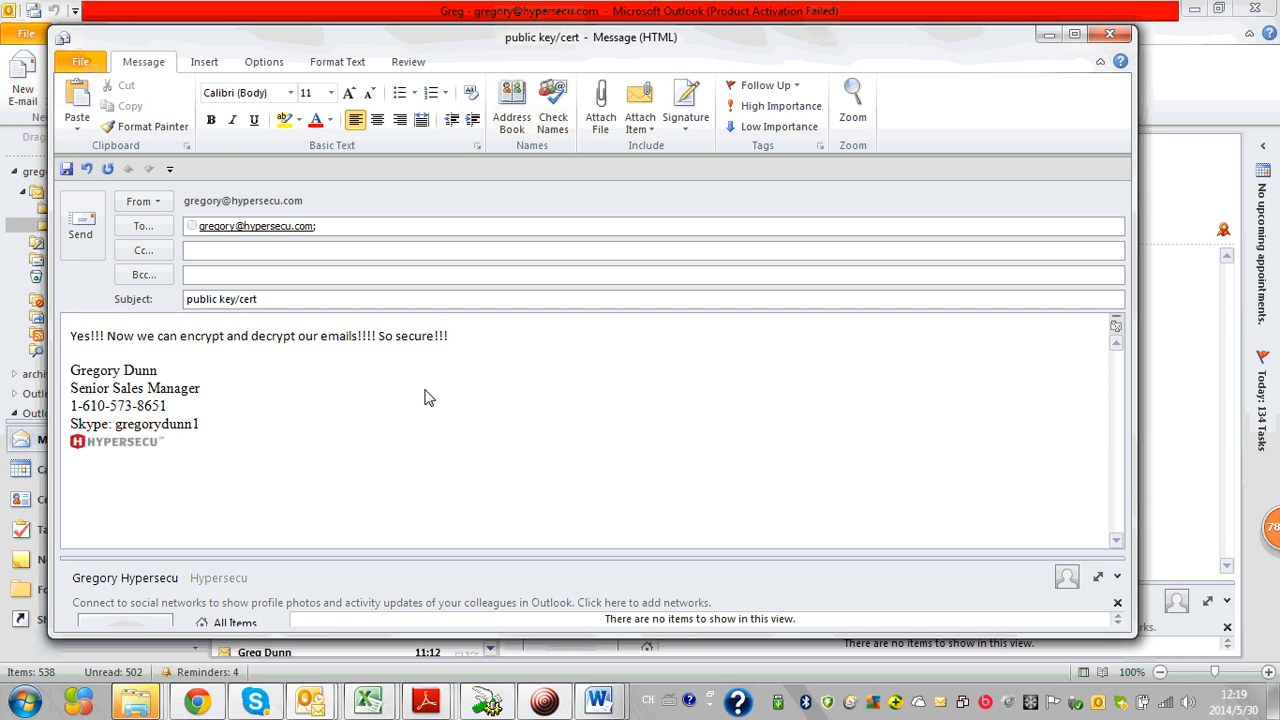
pyautogui.moveTo(388, 340)
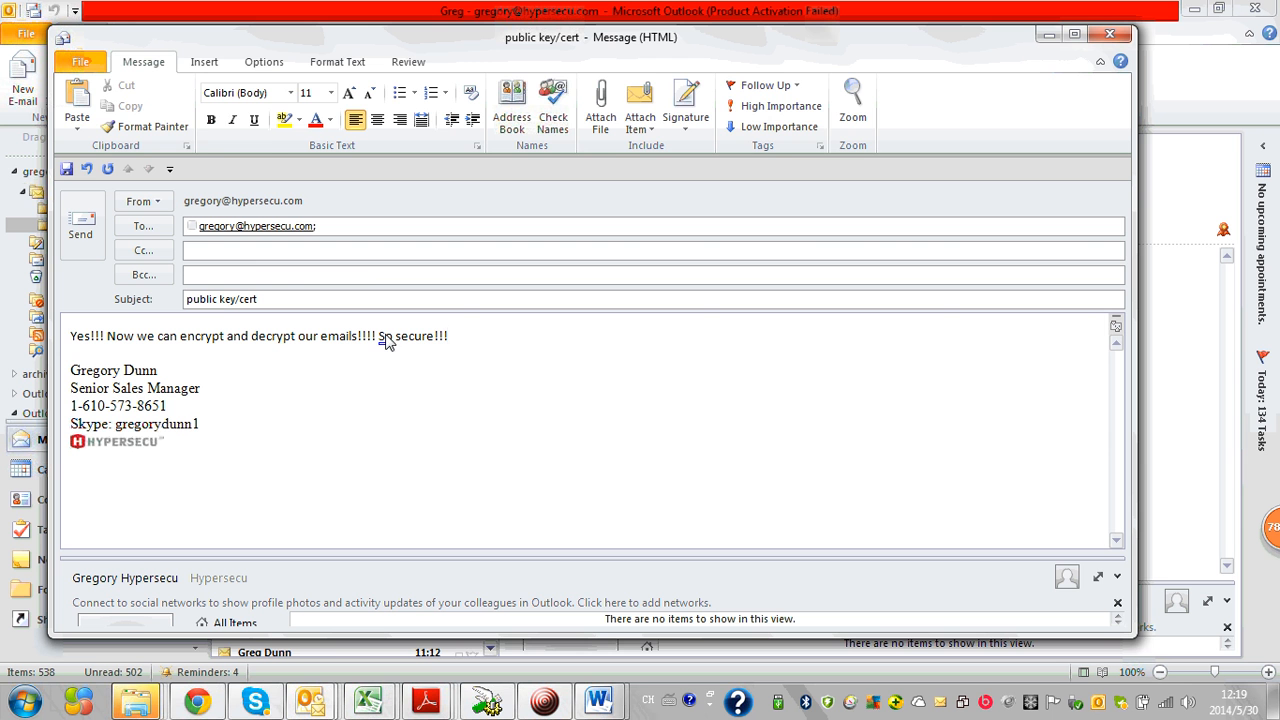
# Enable 'Add digital signature to this message' in the draft's security settings and confirm
pyautogui.click(264, 60)
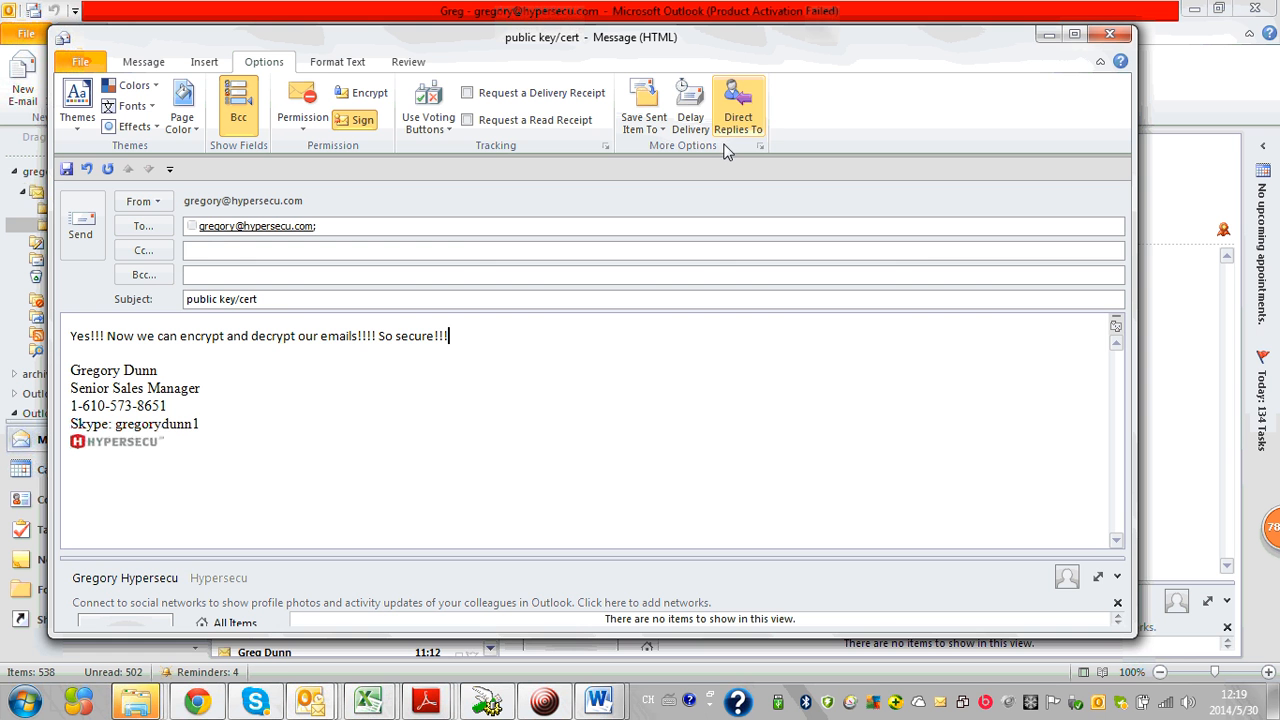
pyautogui.moveTo(760, 148)
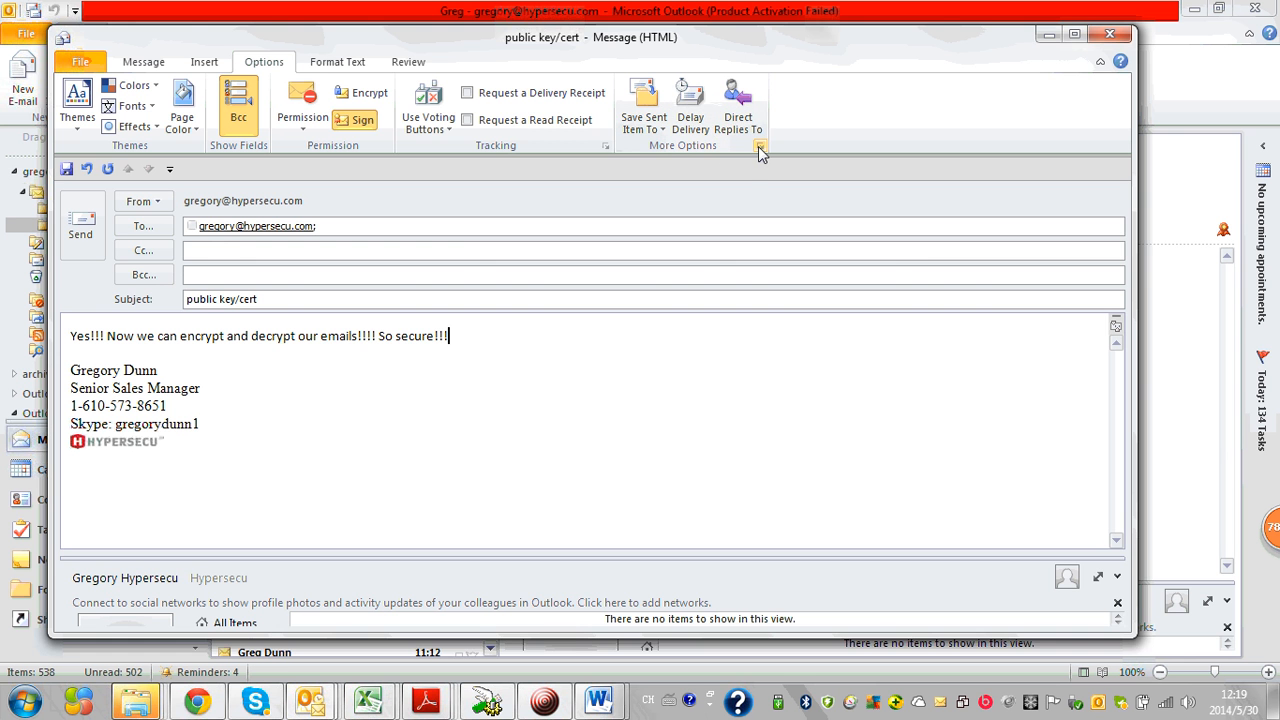
pyautogui.click(760, 146)
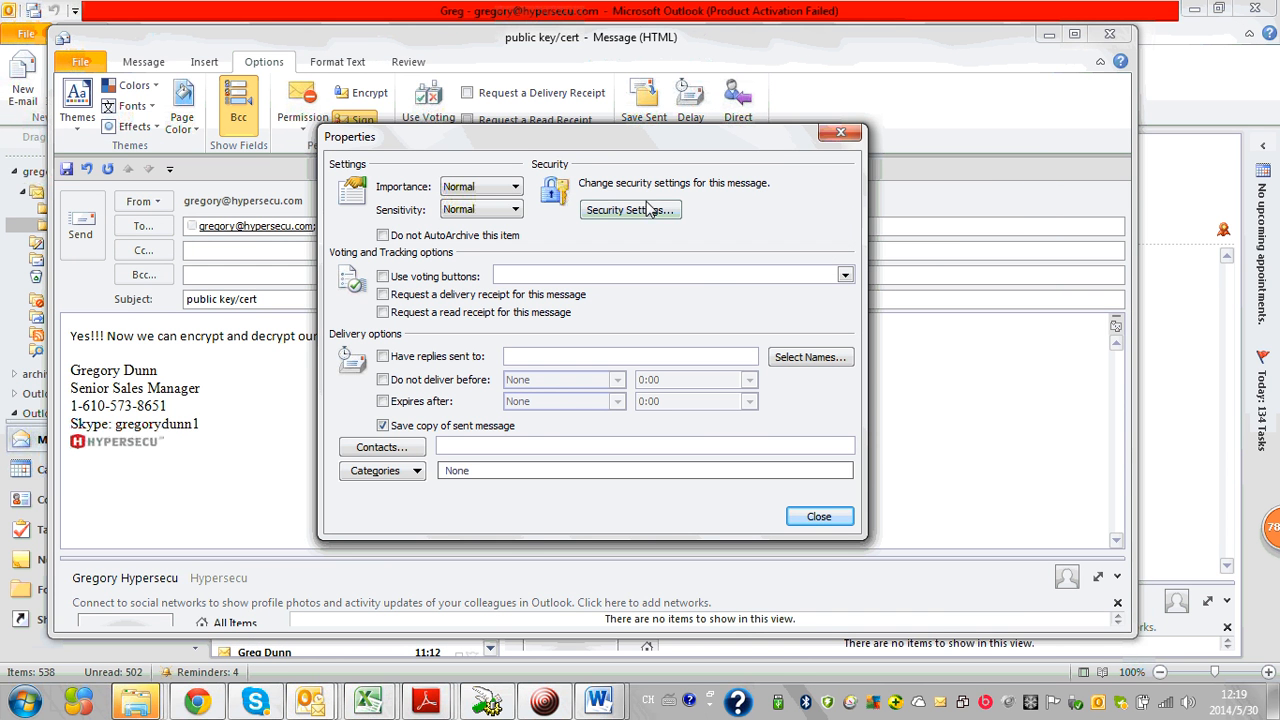
pyautogui.click(630, 210)
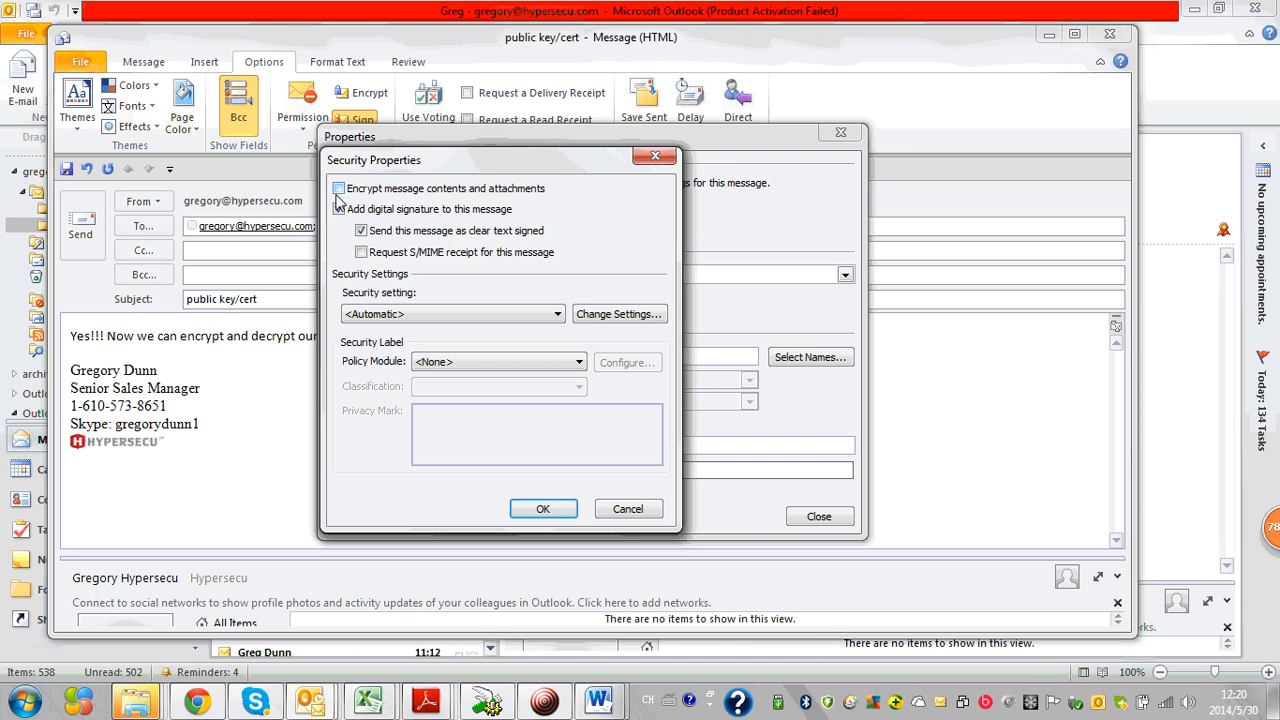
pyautogui.click(340, 210)
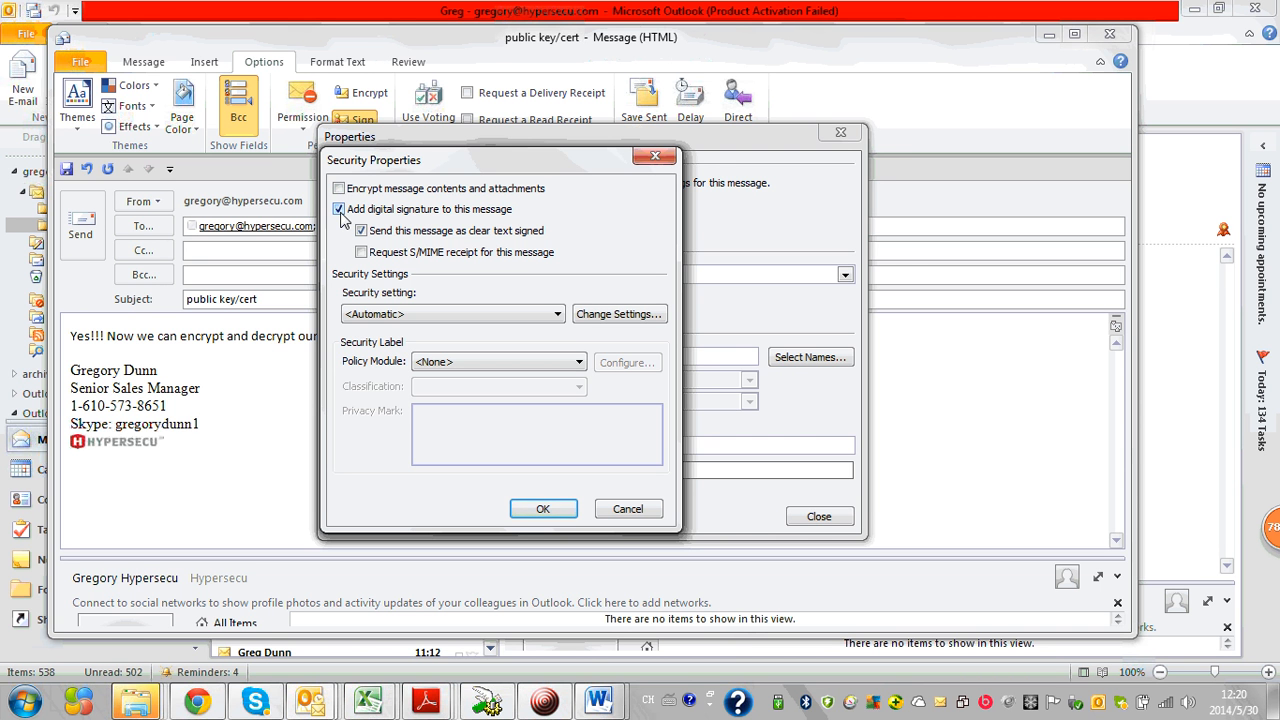
pyautogui.click(340, 210)
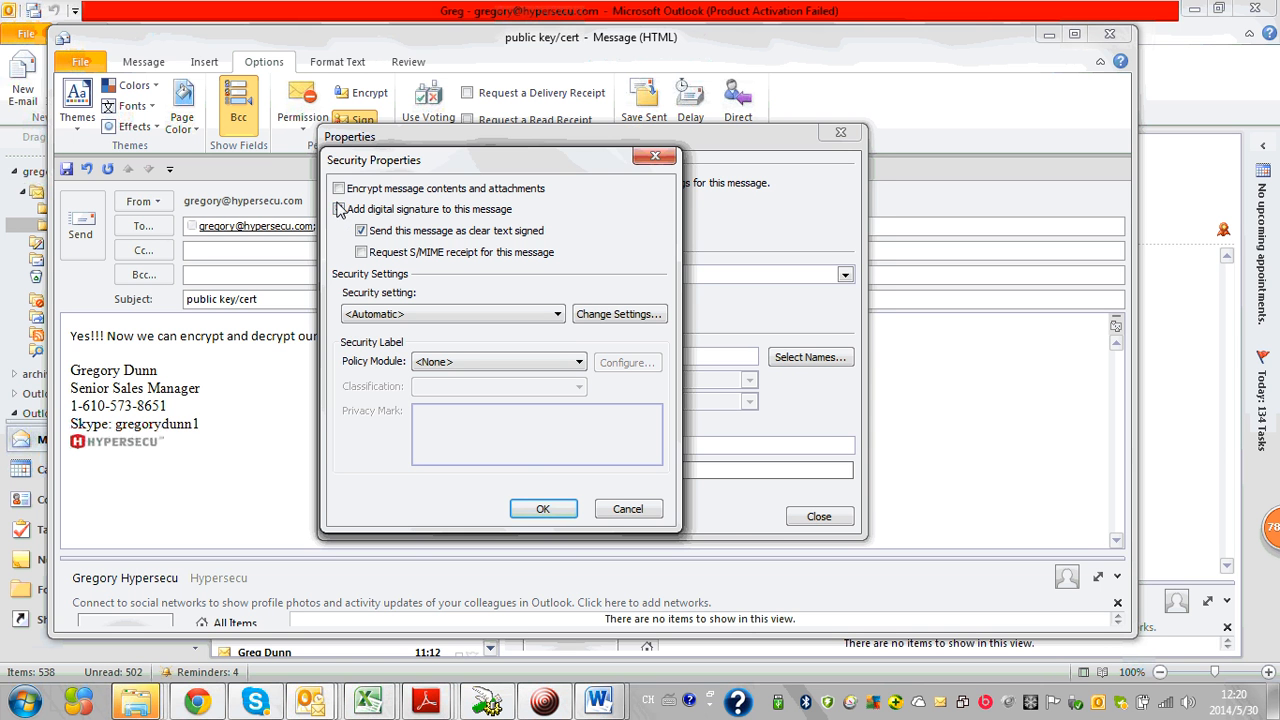
pyautogui.click(340, 210)
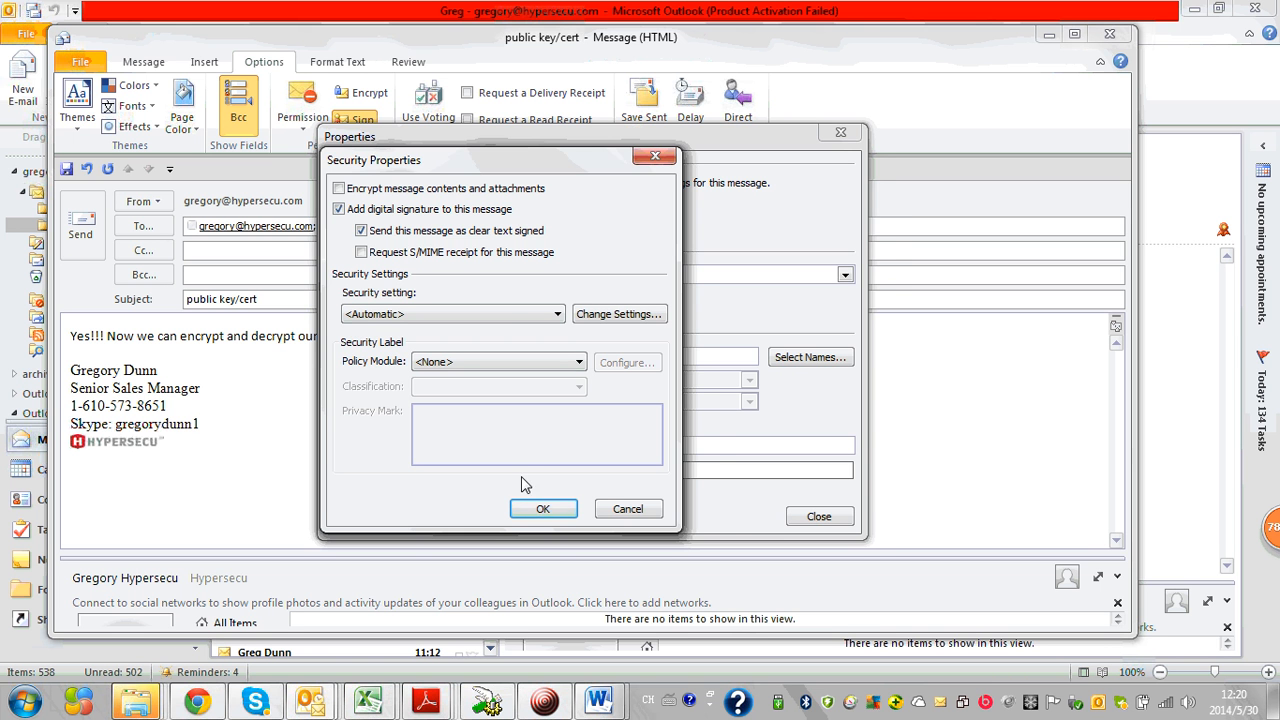
pyautogui.click(544, 510)
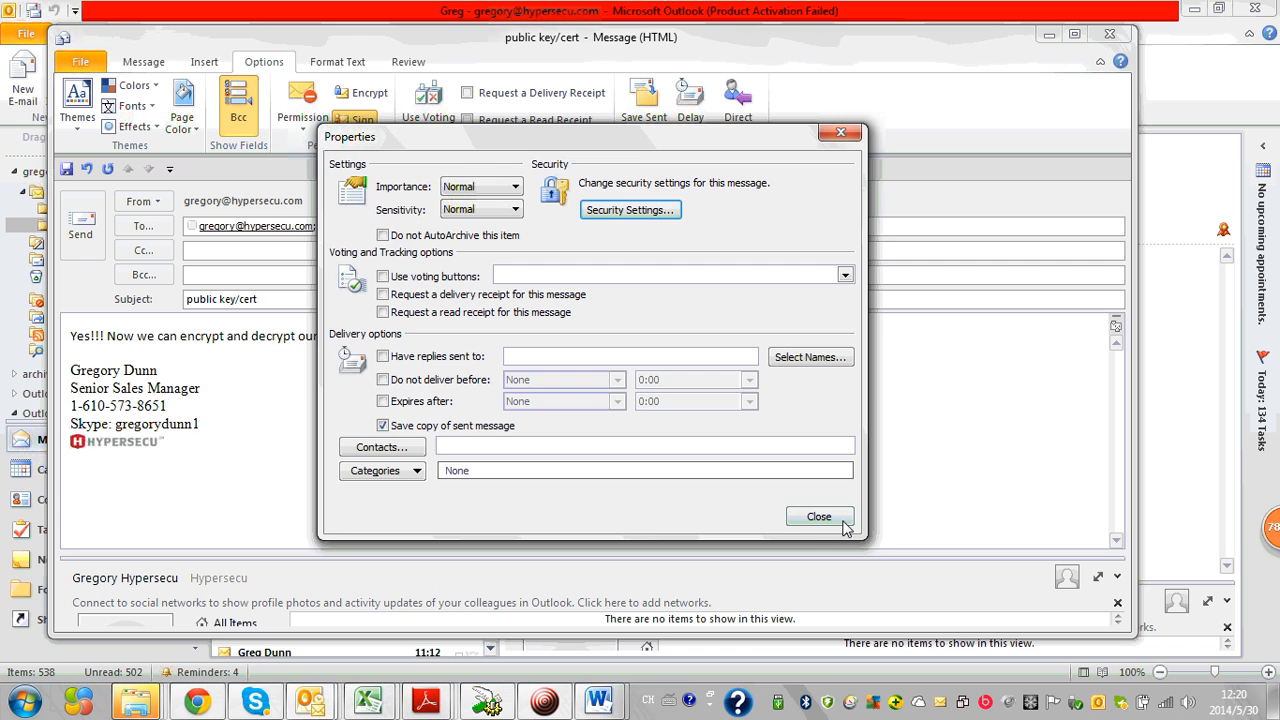
pyautogui.click(818, 516)
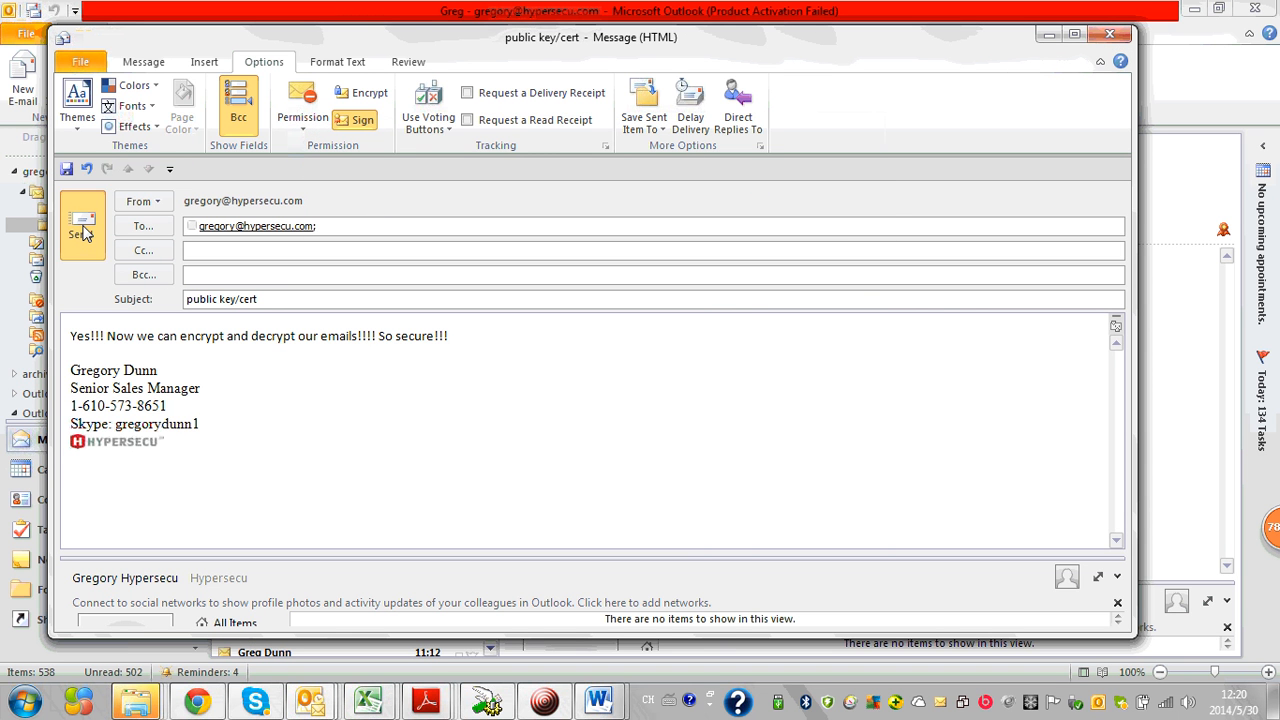
# Send the signed message, authorizing the signature with the token's User PIN
pyautogui.click(82, 222)
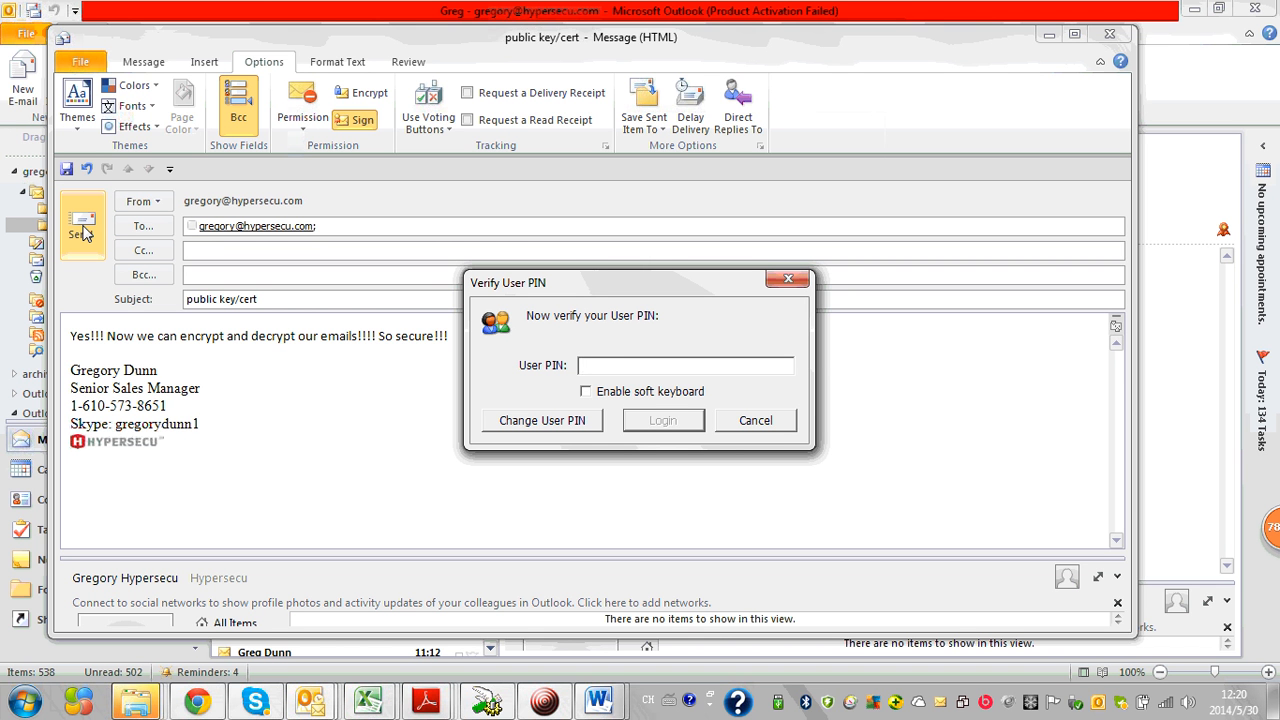
pyautogui.write('****')
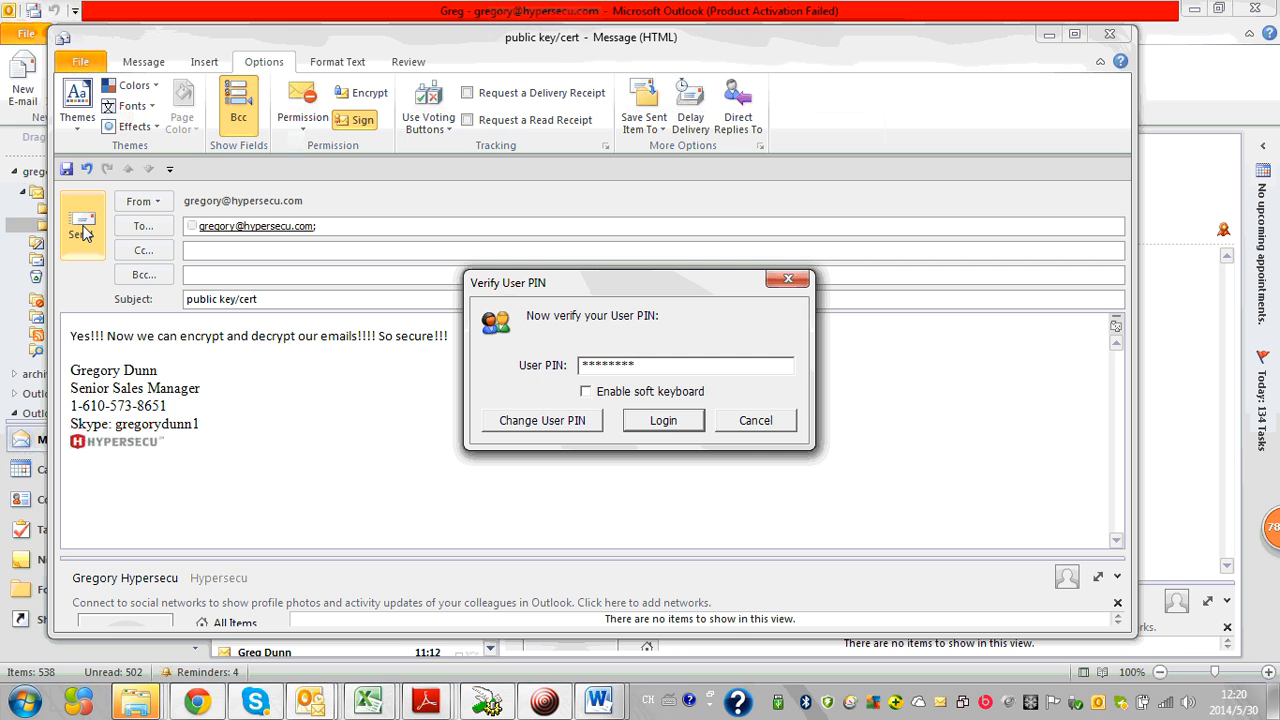
pyautogui.click(662, 420)
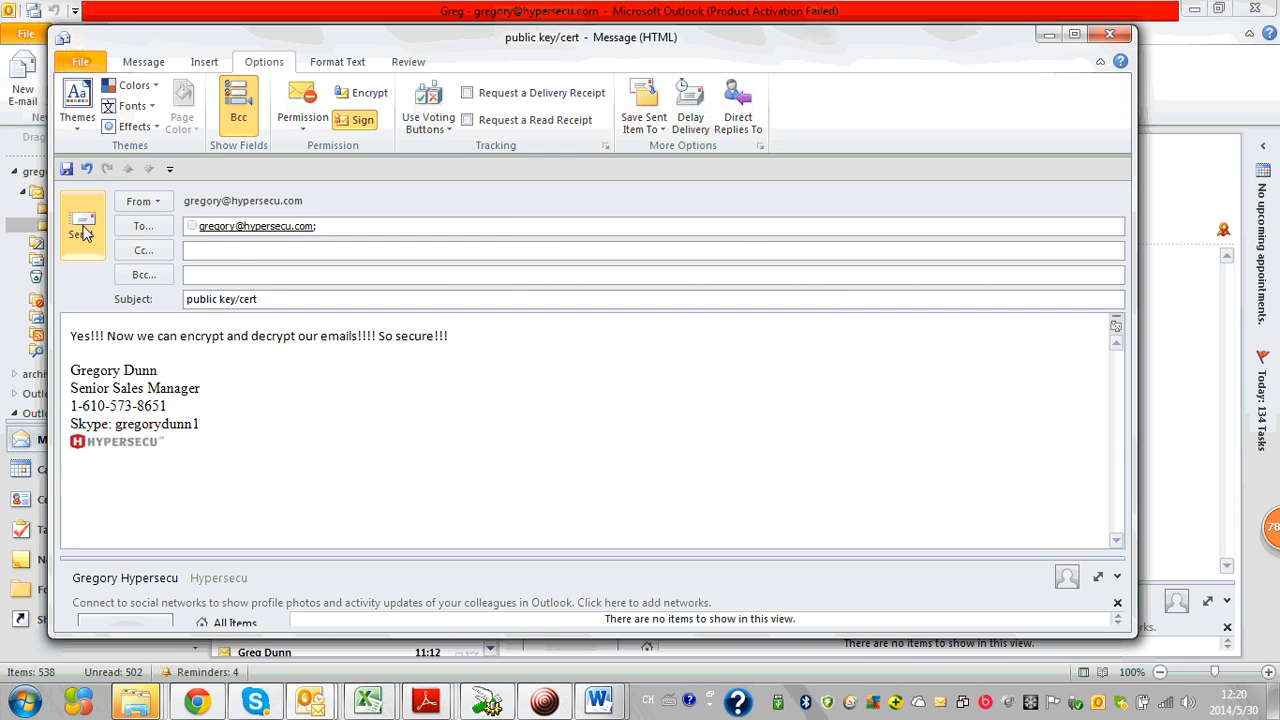
pyautogui.click(82, 224)
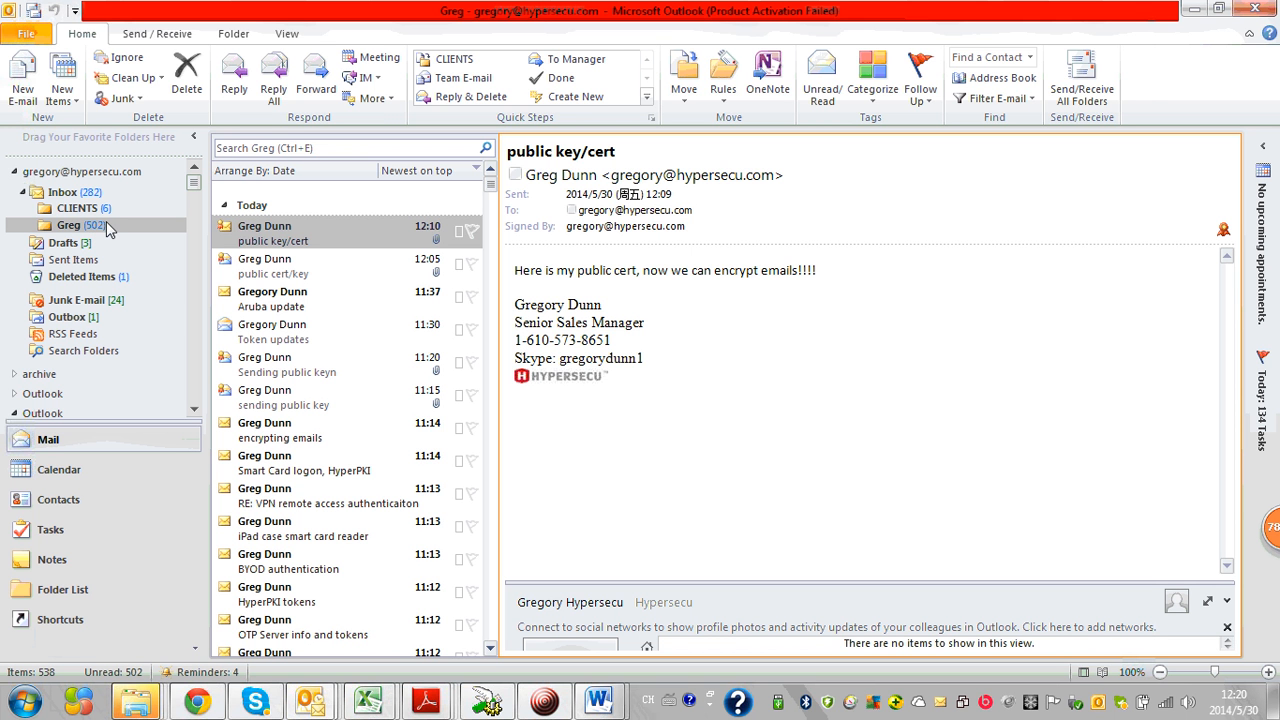
pyautogui.click(1080, 76)
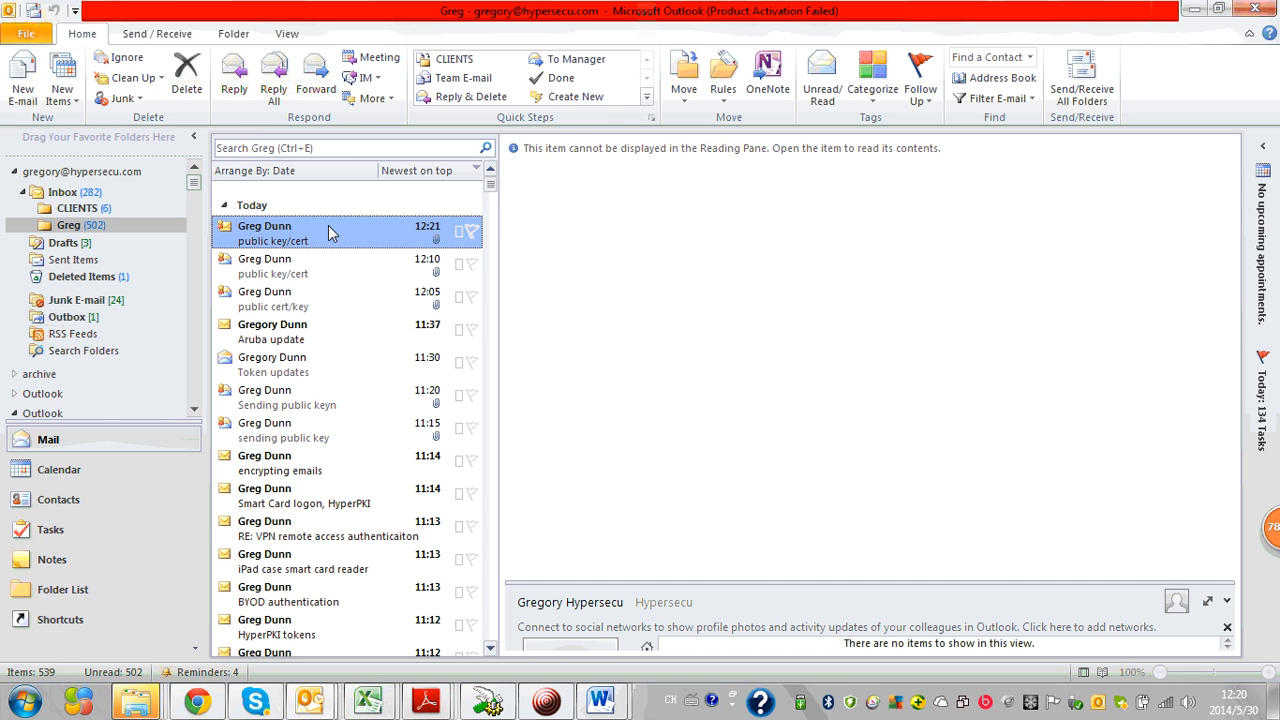
pyautogui.click(276, 232)
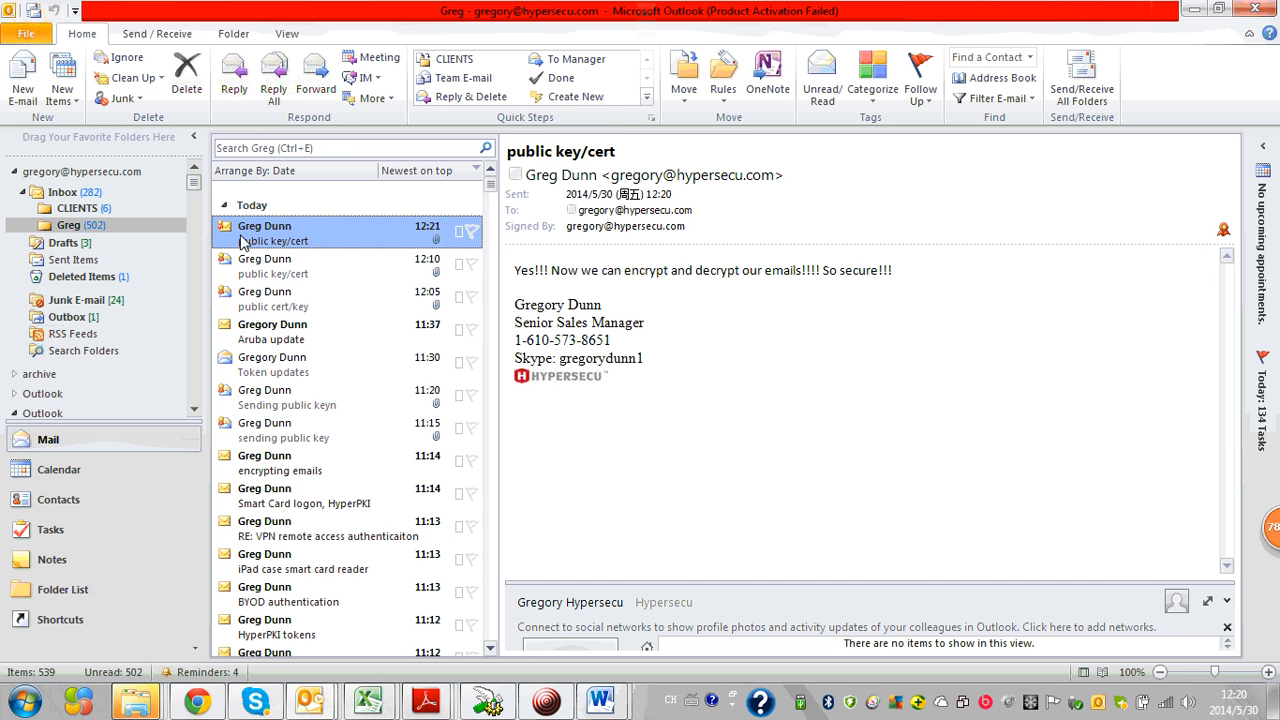
pyautogui.moveTo(230, 228)
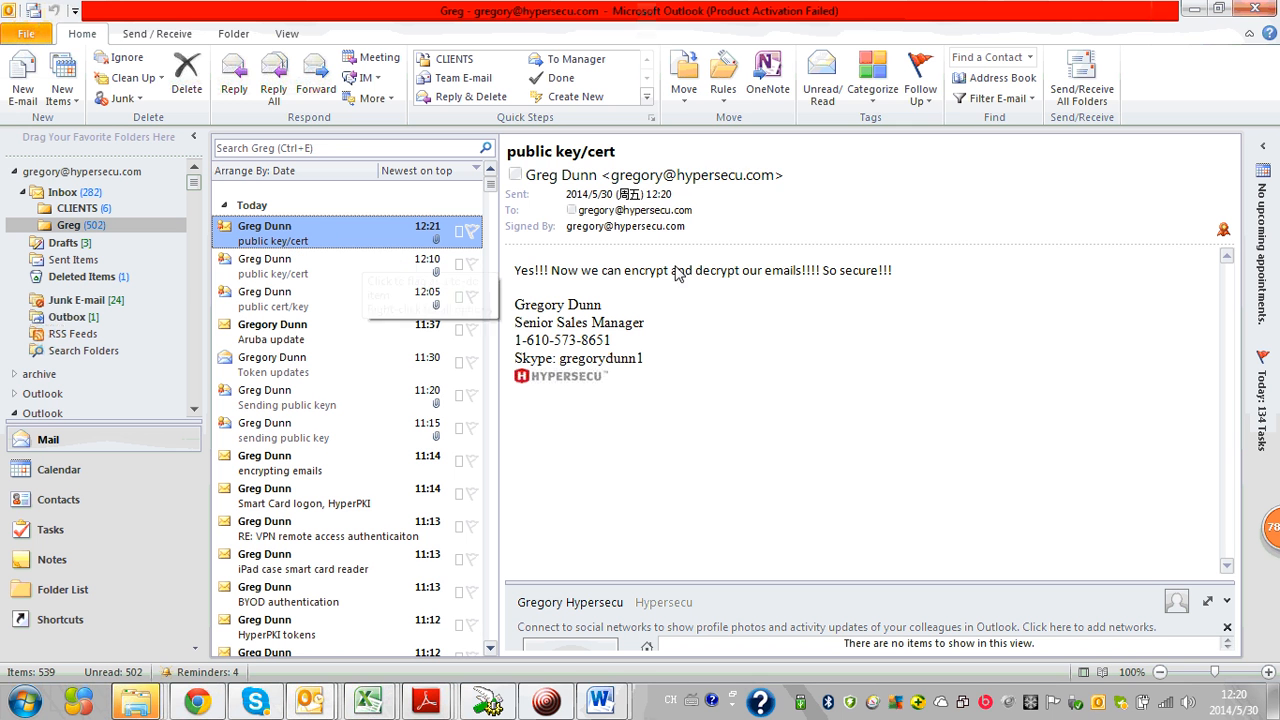
pyautogui.click(656, 174)
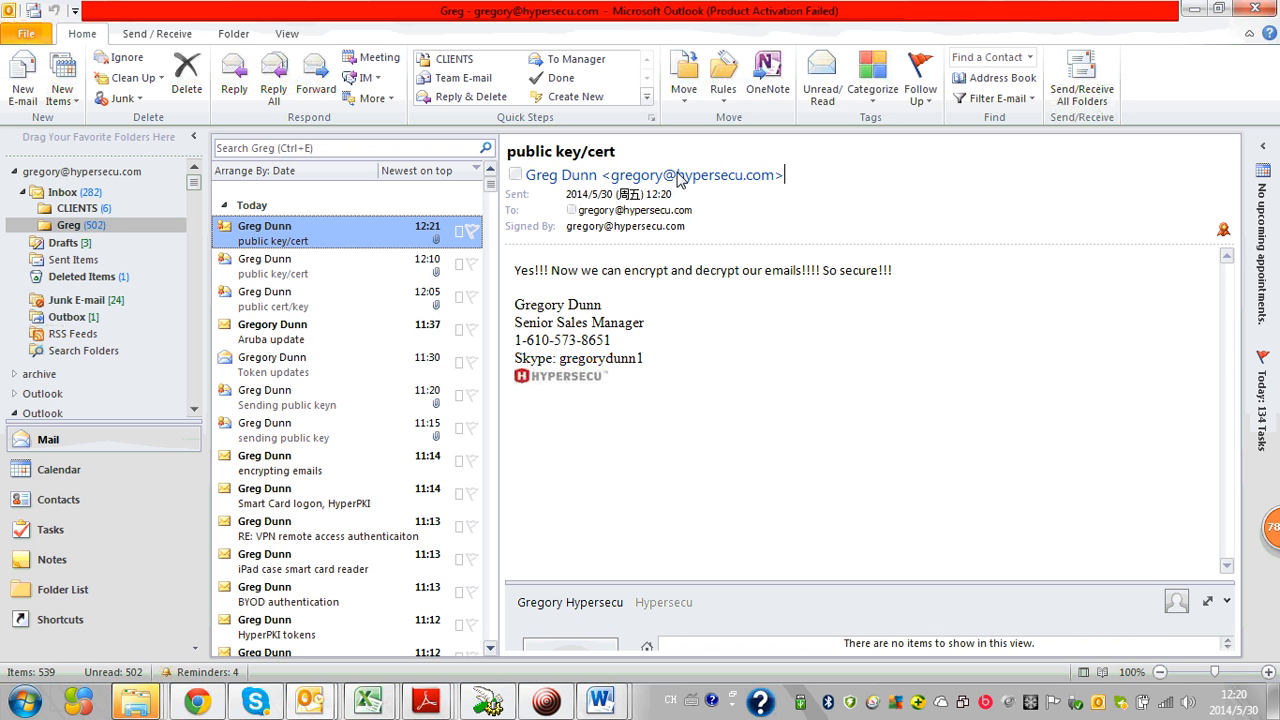
pyautogui.rightClick(656, 176)
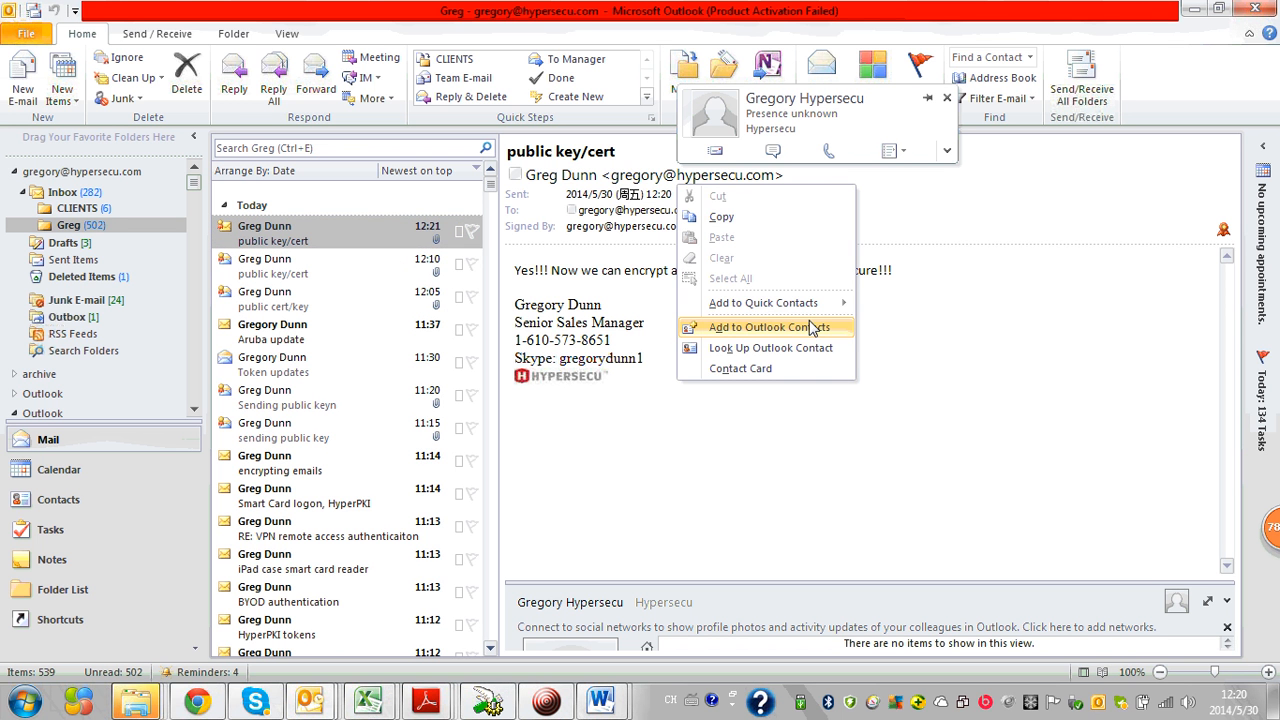
pyautogui.click(766, 328)
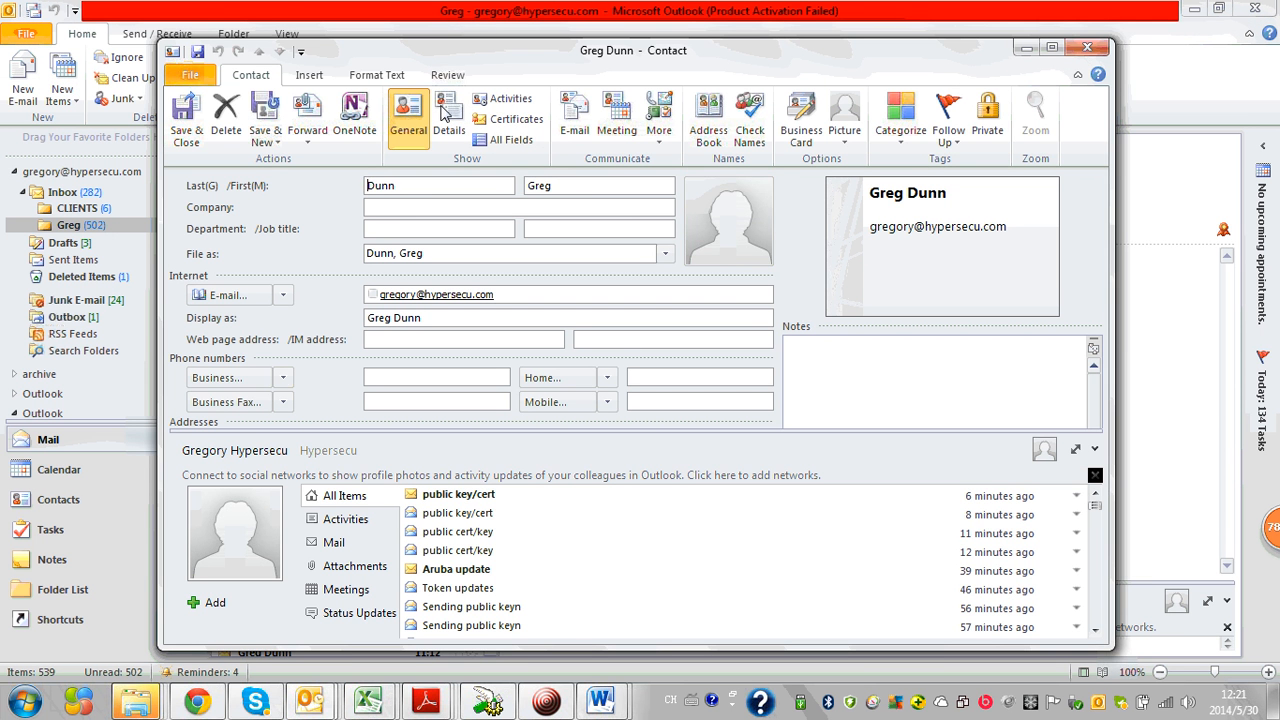
pyautogui.click(512, 118)
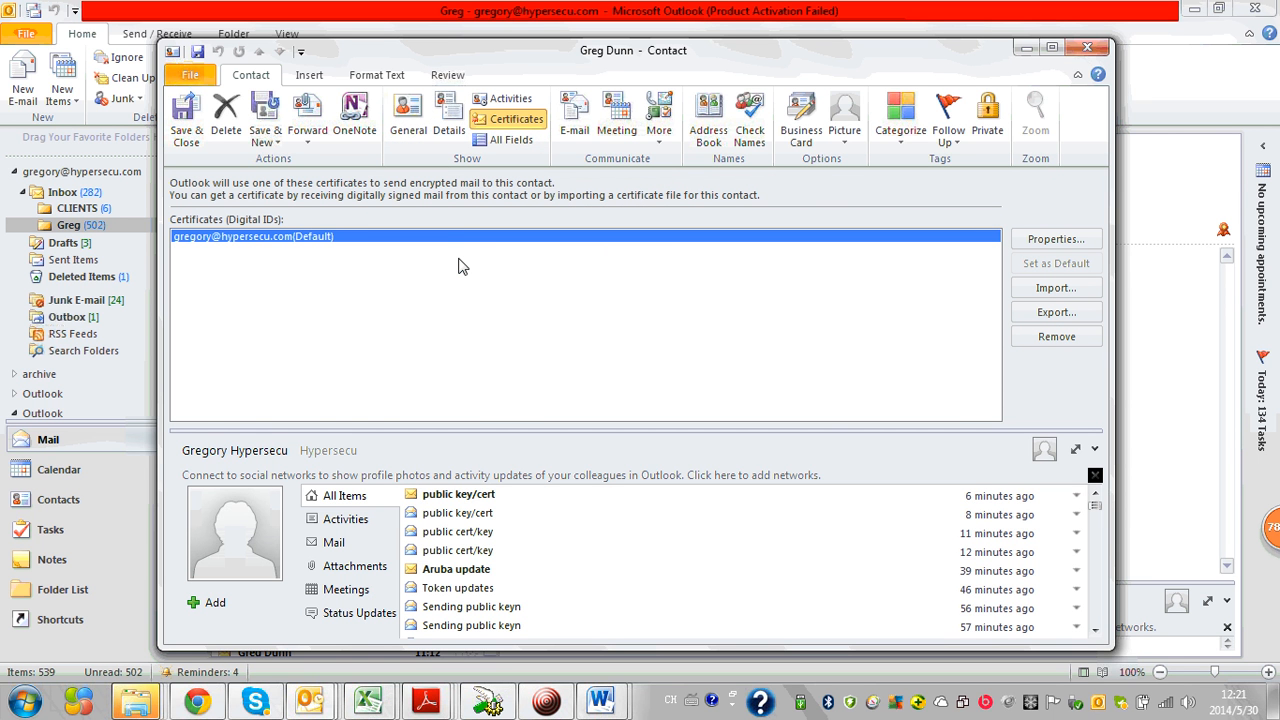
pyautogui.moveTo(444, 270)
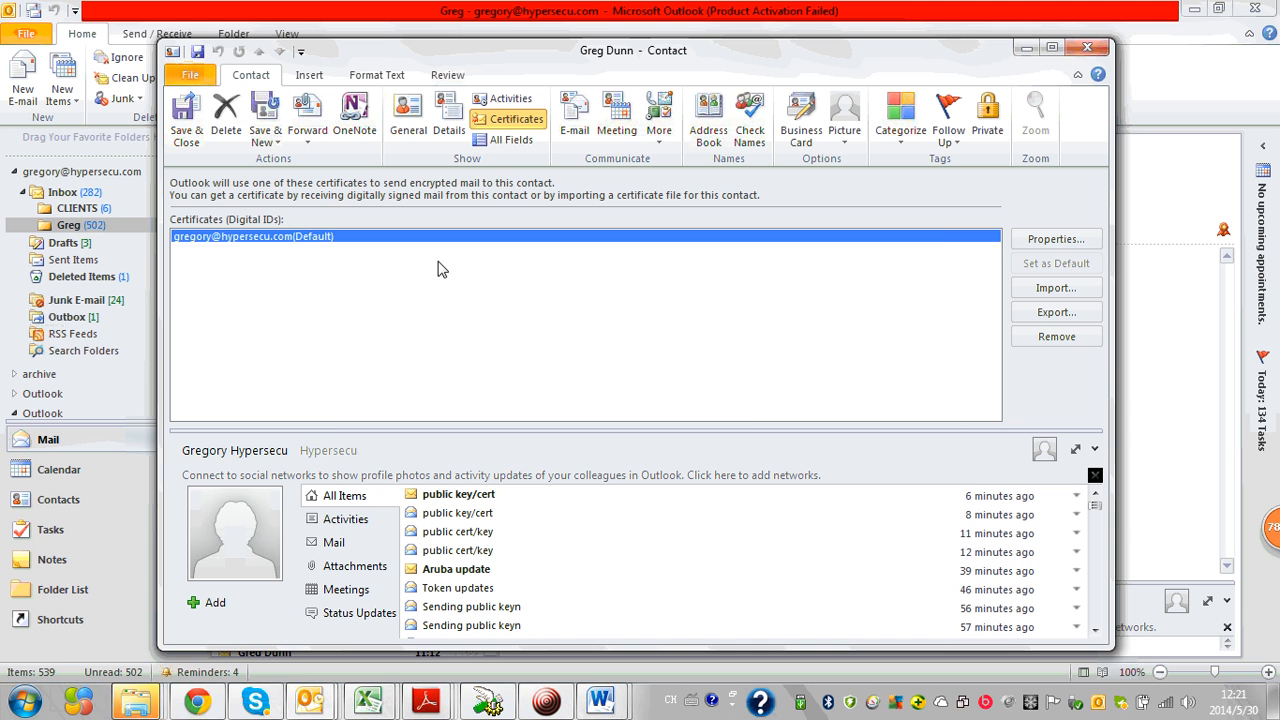
pyautogui.click(186, 116)
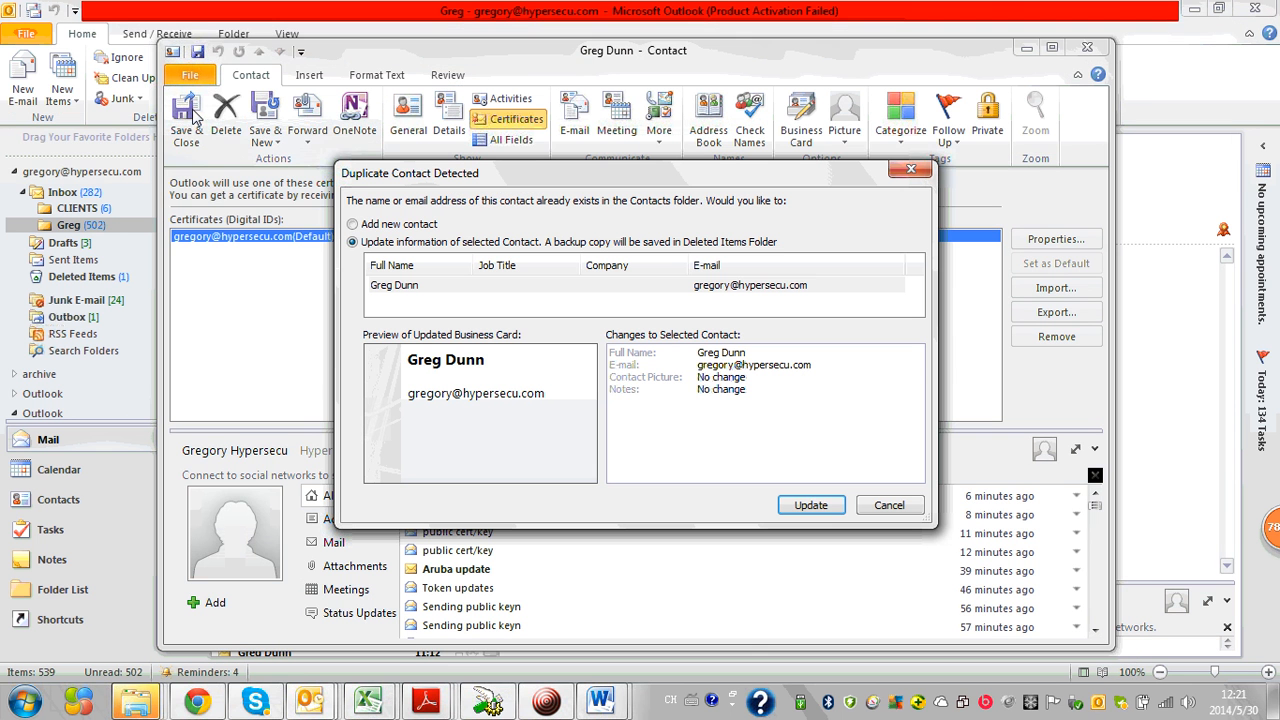
pyautogui.moveTo(812, 504)
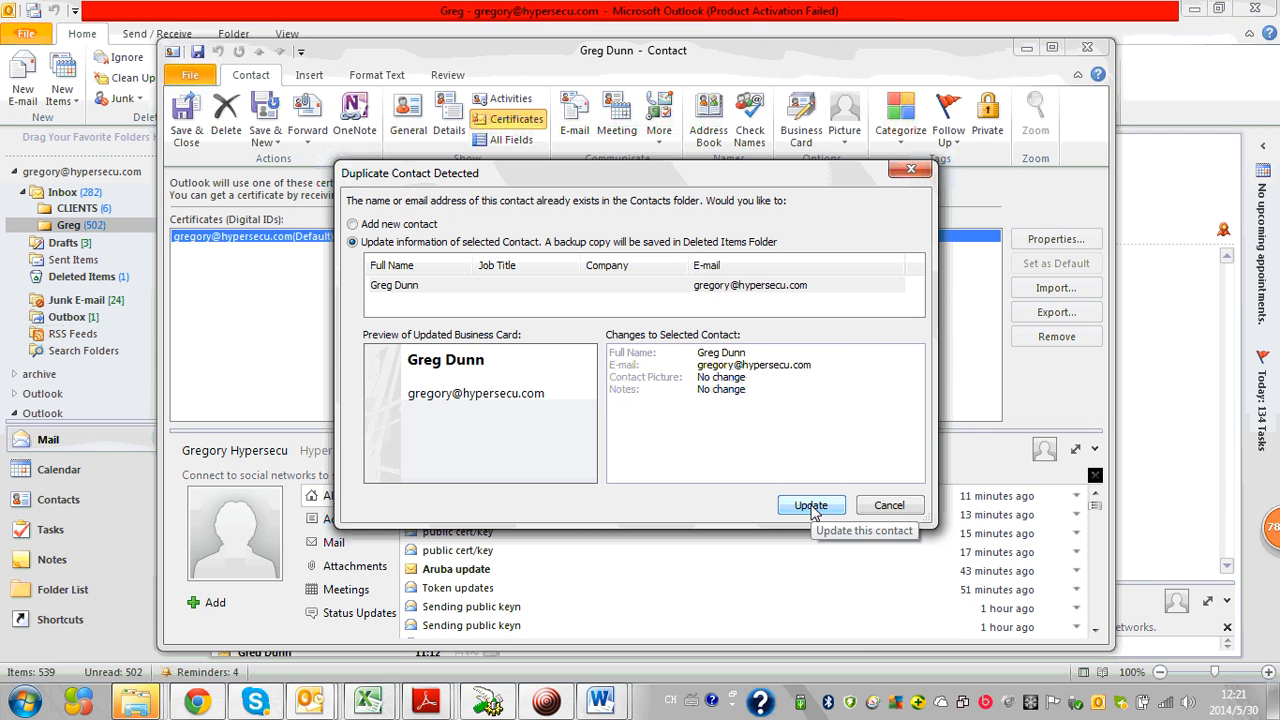
pyautogui.click(810, 504)
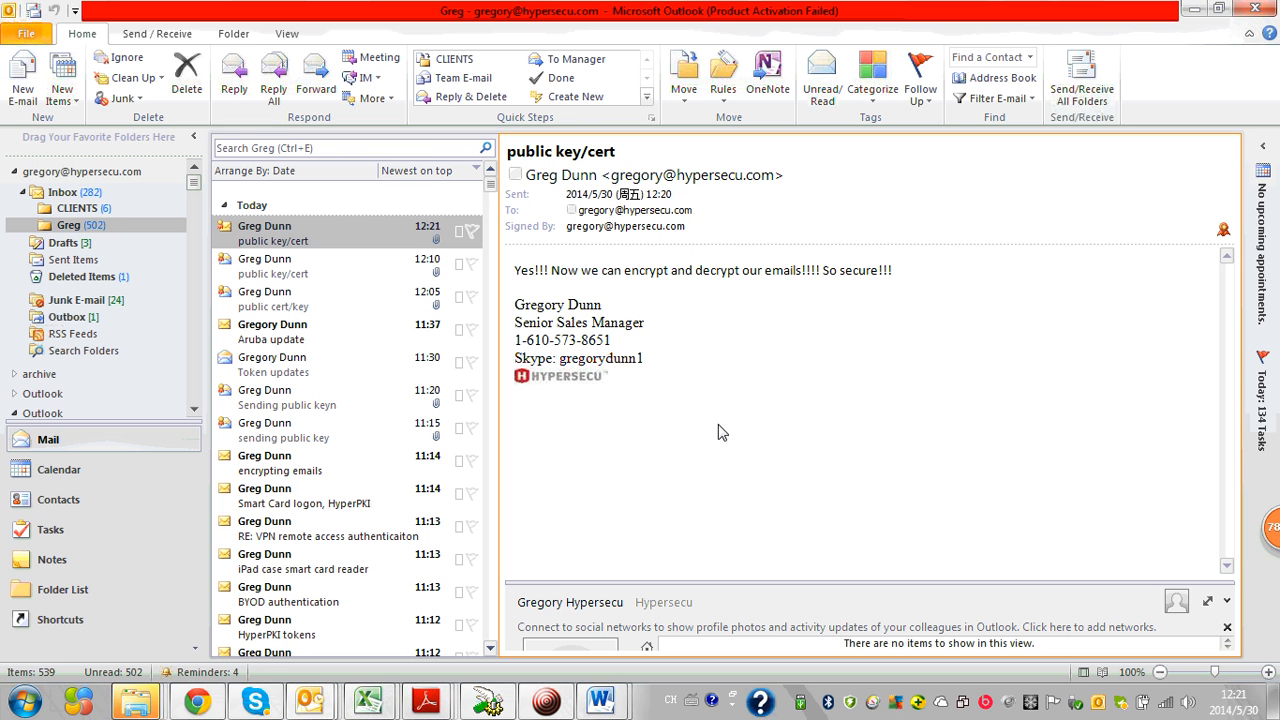
pyautogui.moveTo(392, 606)
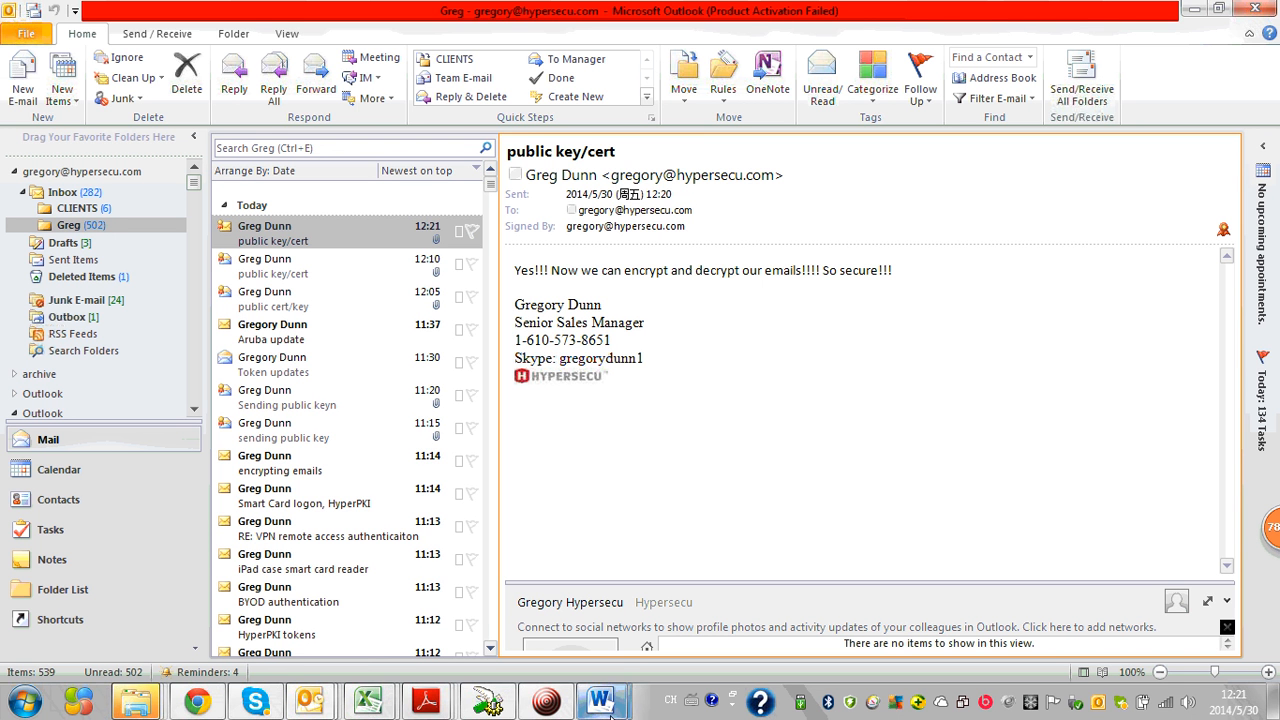
pyautogui.click(600, 700)
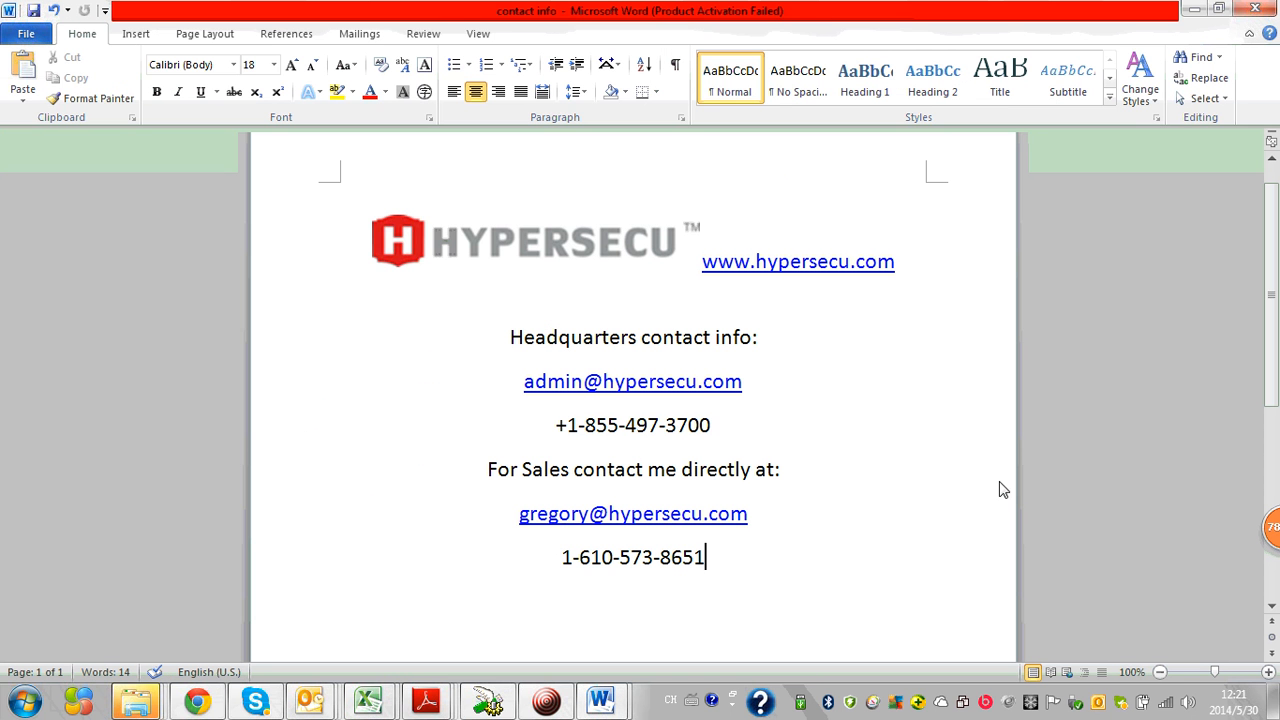
pyautogui.moveTo(1070, 528)
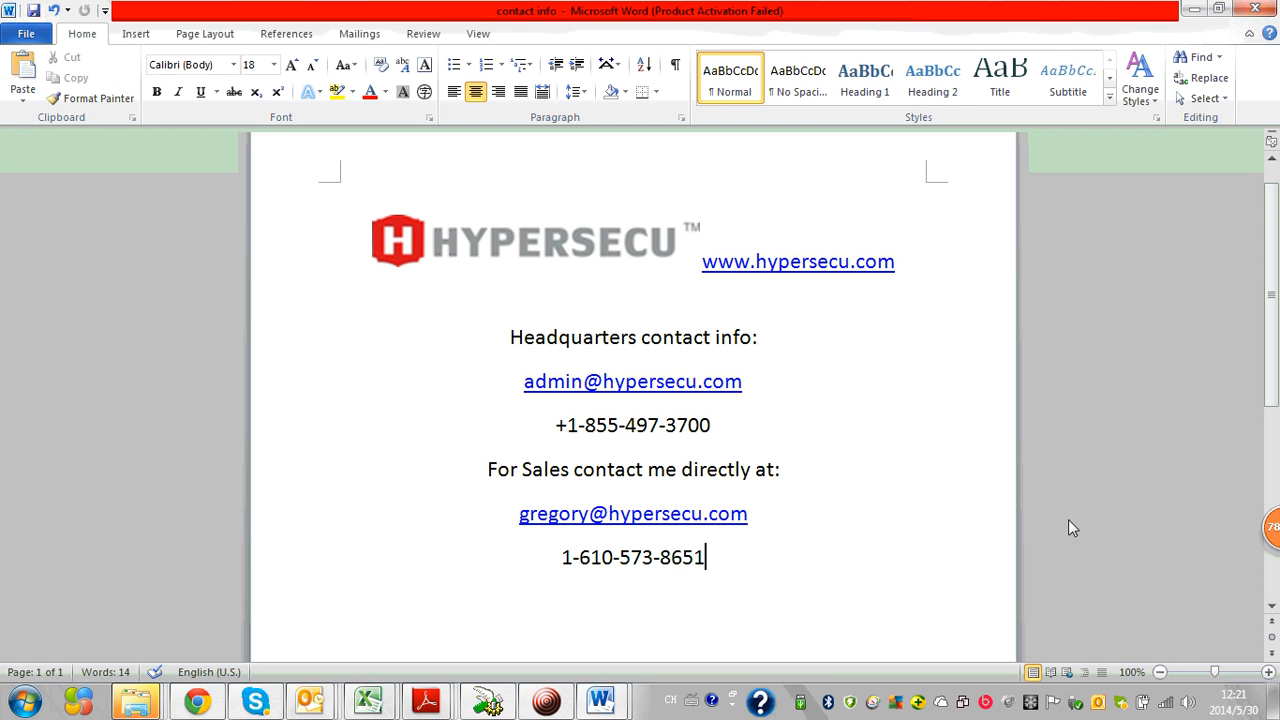